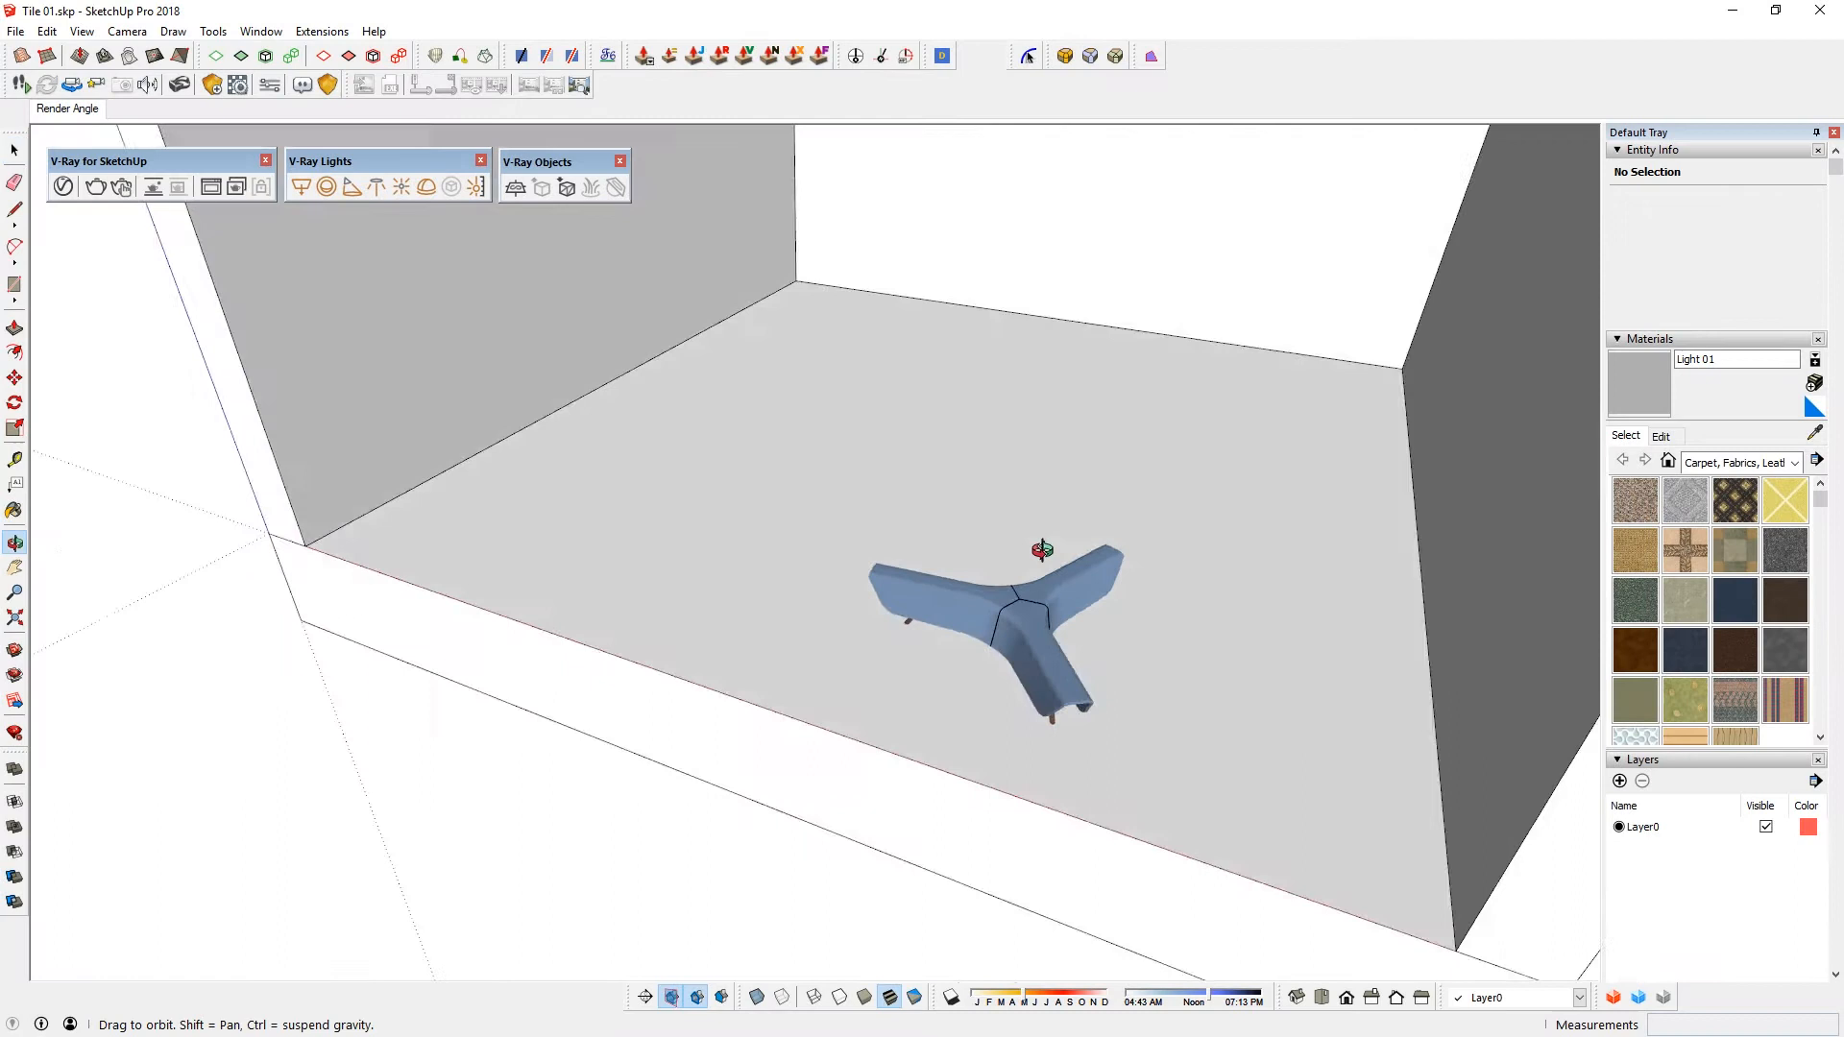
- Draw a 50 by 250 rectangle and push-pull it up 12 mm into a tile slab
{"action": "key", "text": "r"}
{"action": "type", "text": "50,250"}
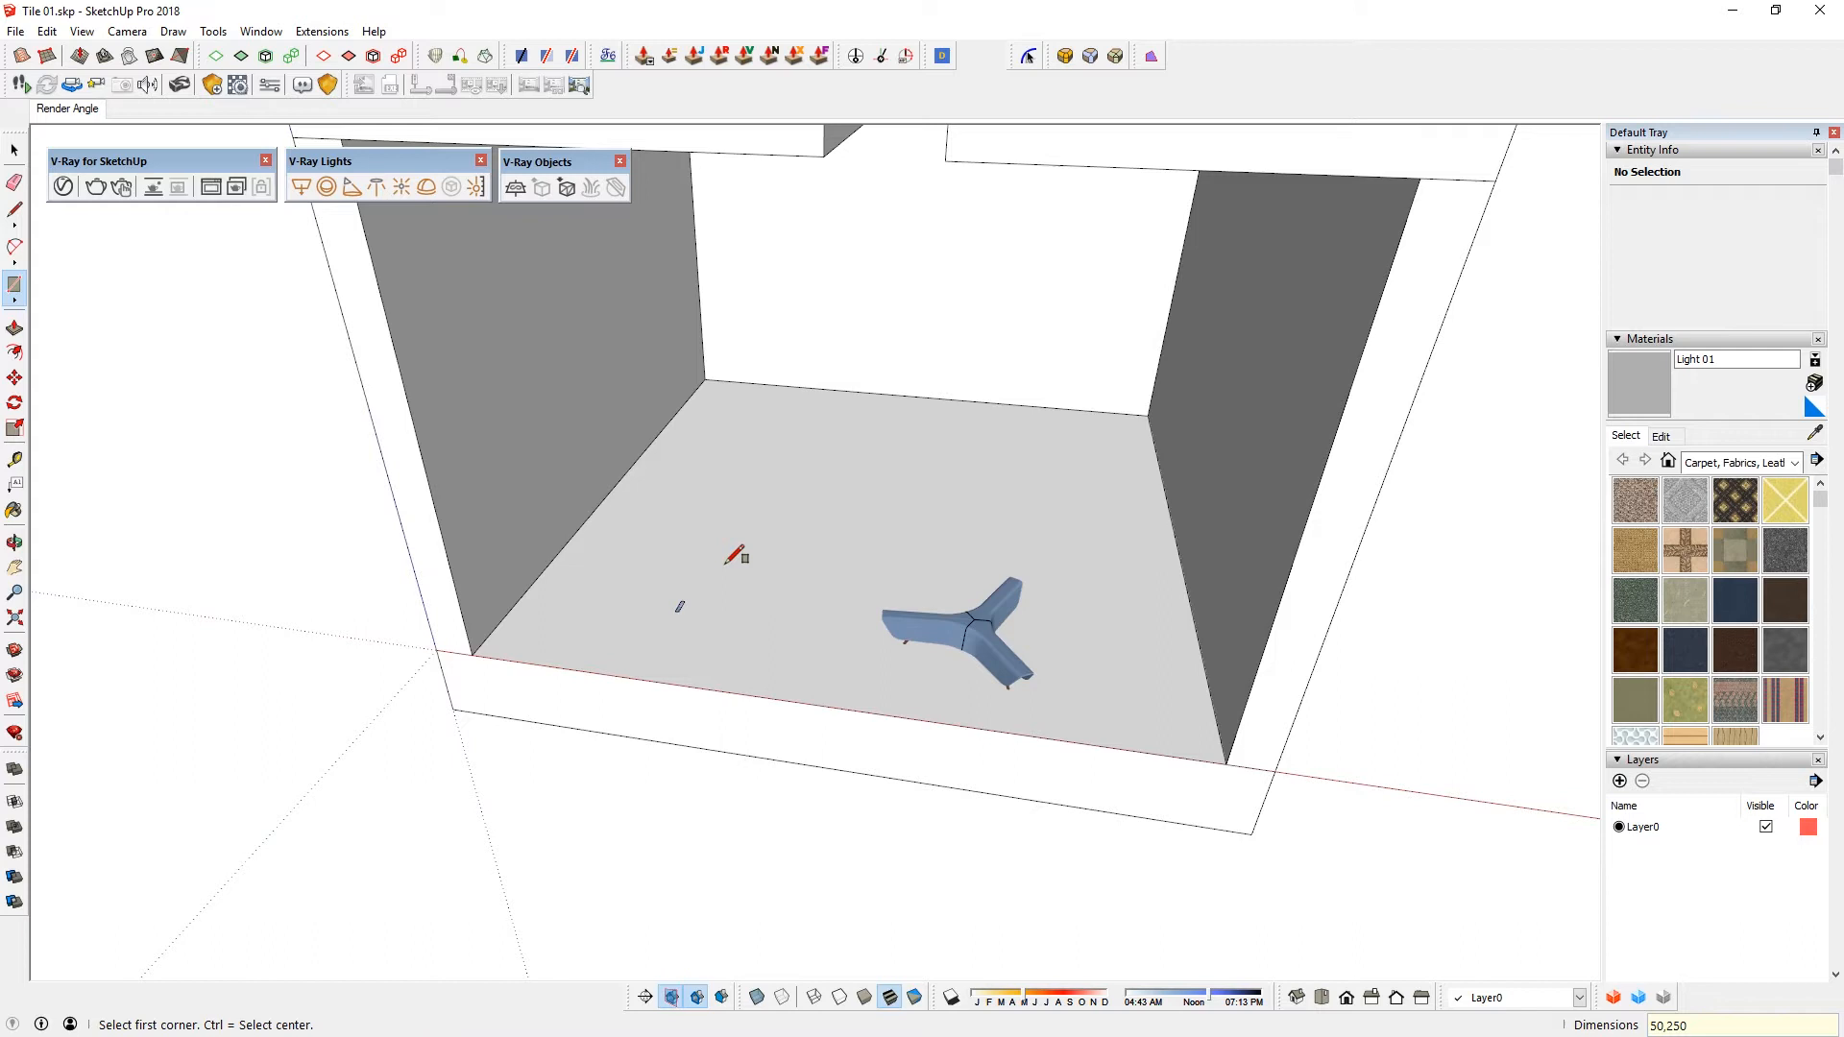
{"action": "key", "text": "p"}
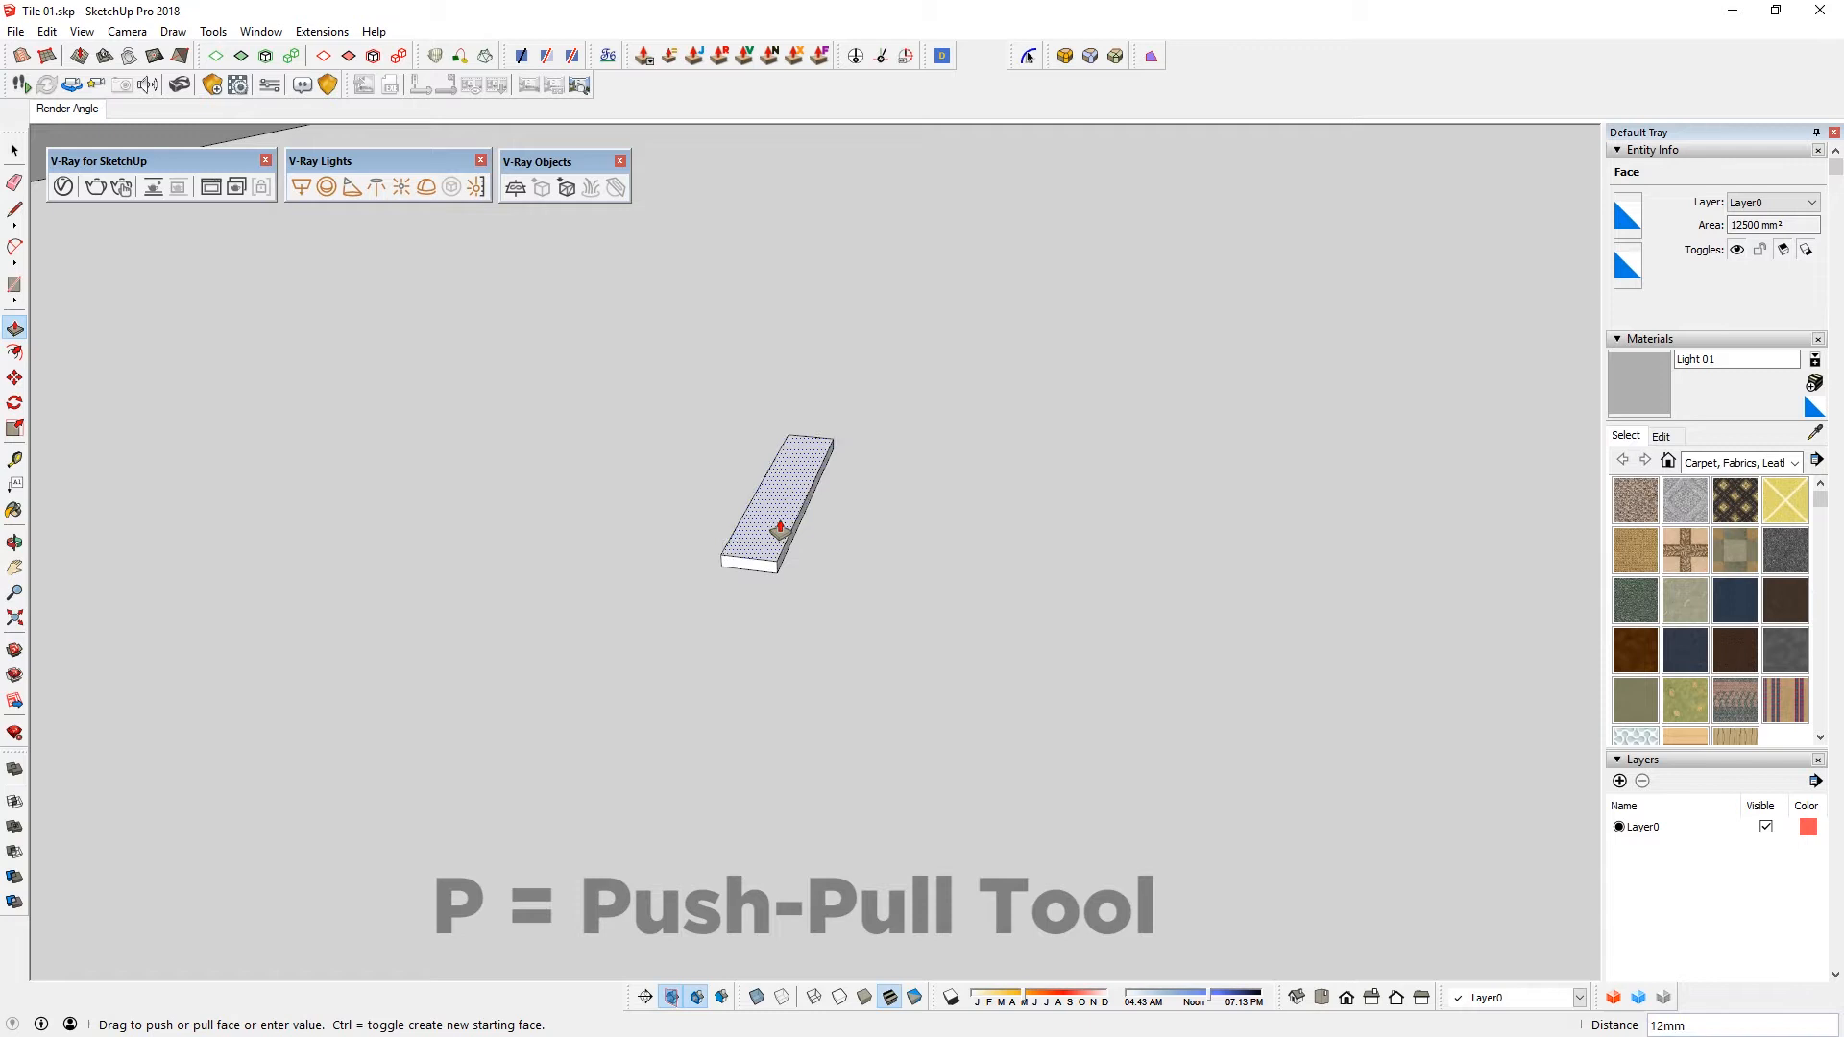
- Make the 12 mm tile block into a component named Tile 01
{"action": "key", "text": "space"}
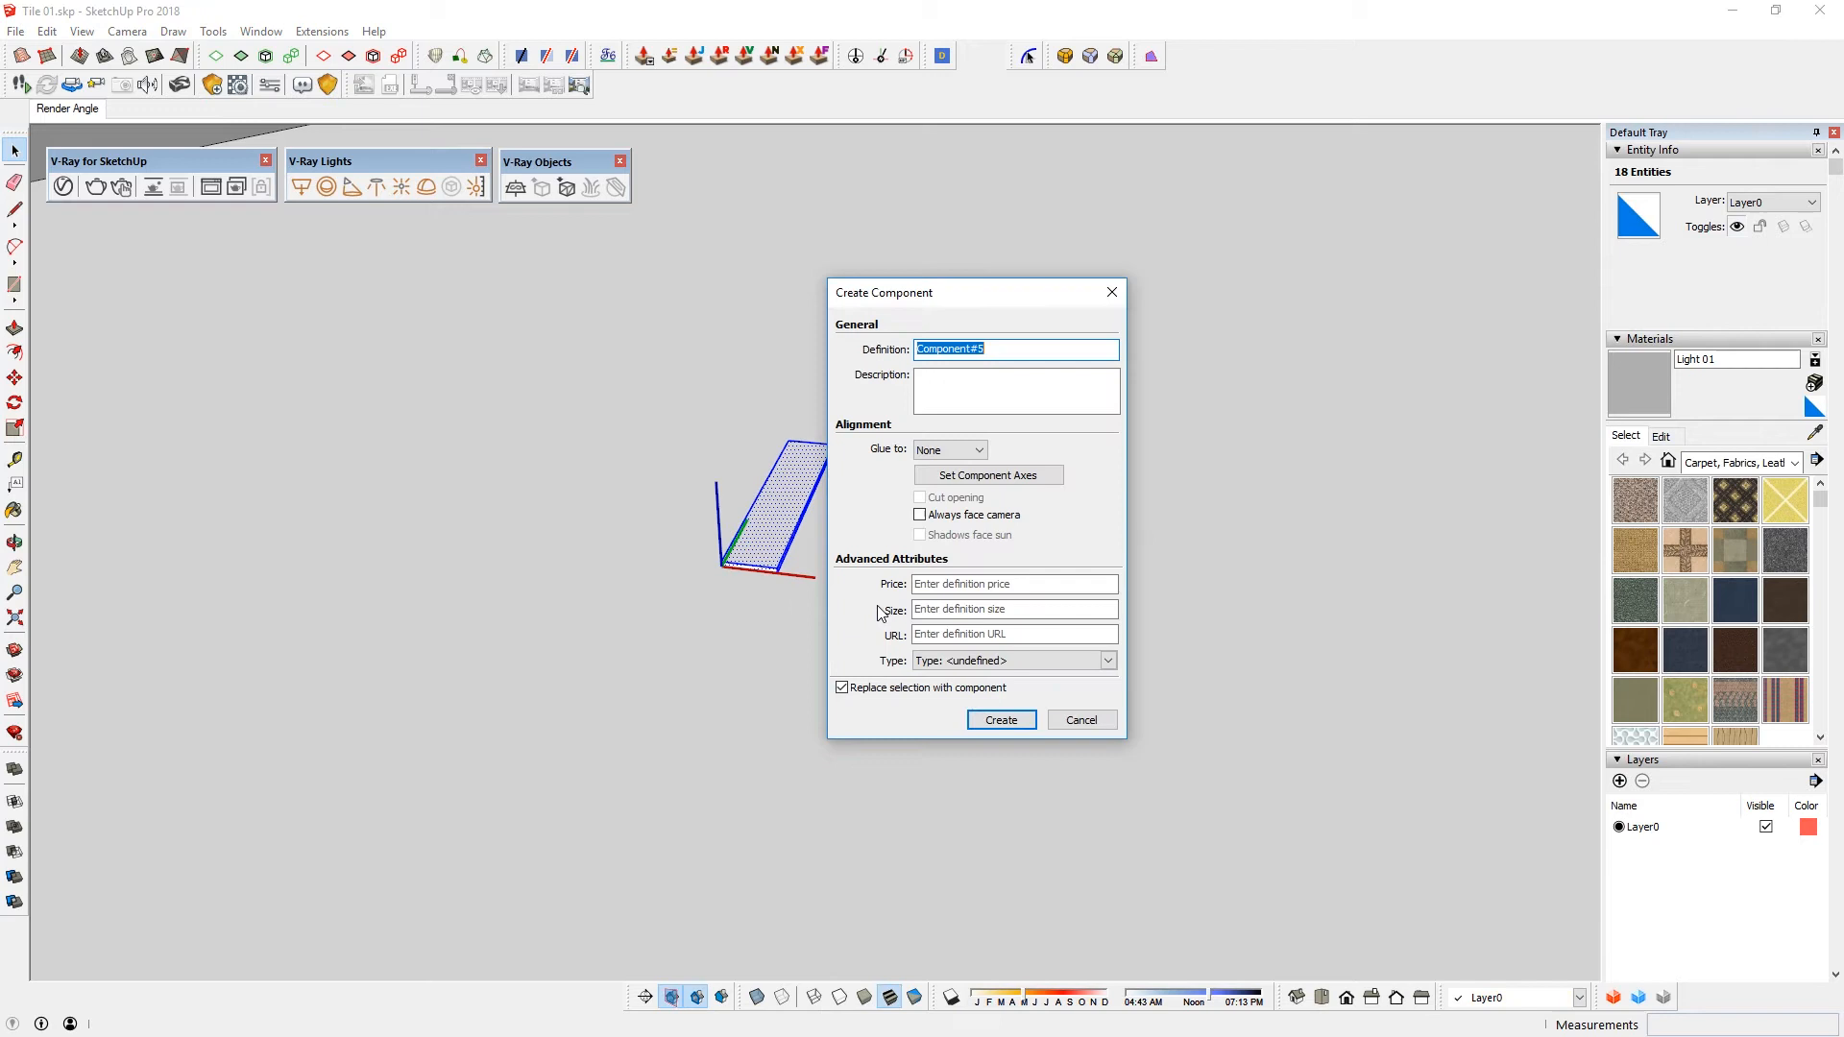
{"action": "left_click", "coordinate": [999, 718]}
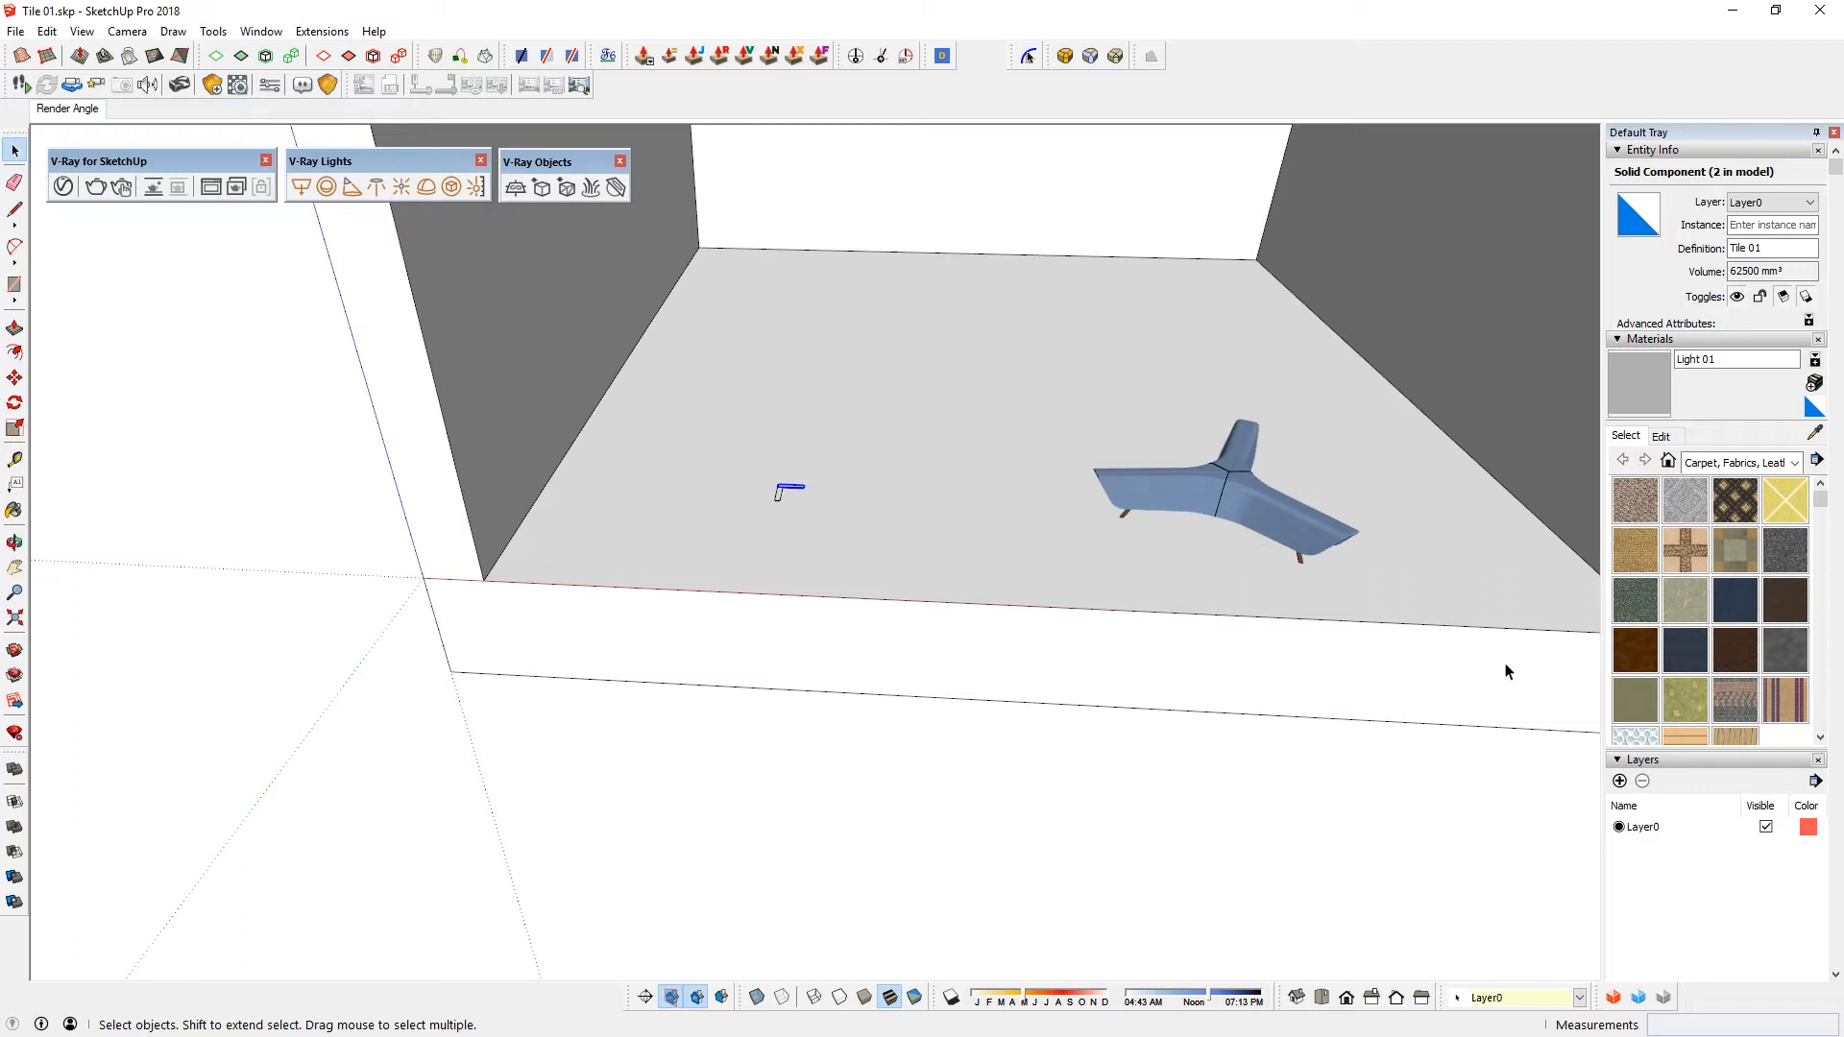
{"action": "key", "text": "q"}
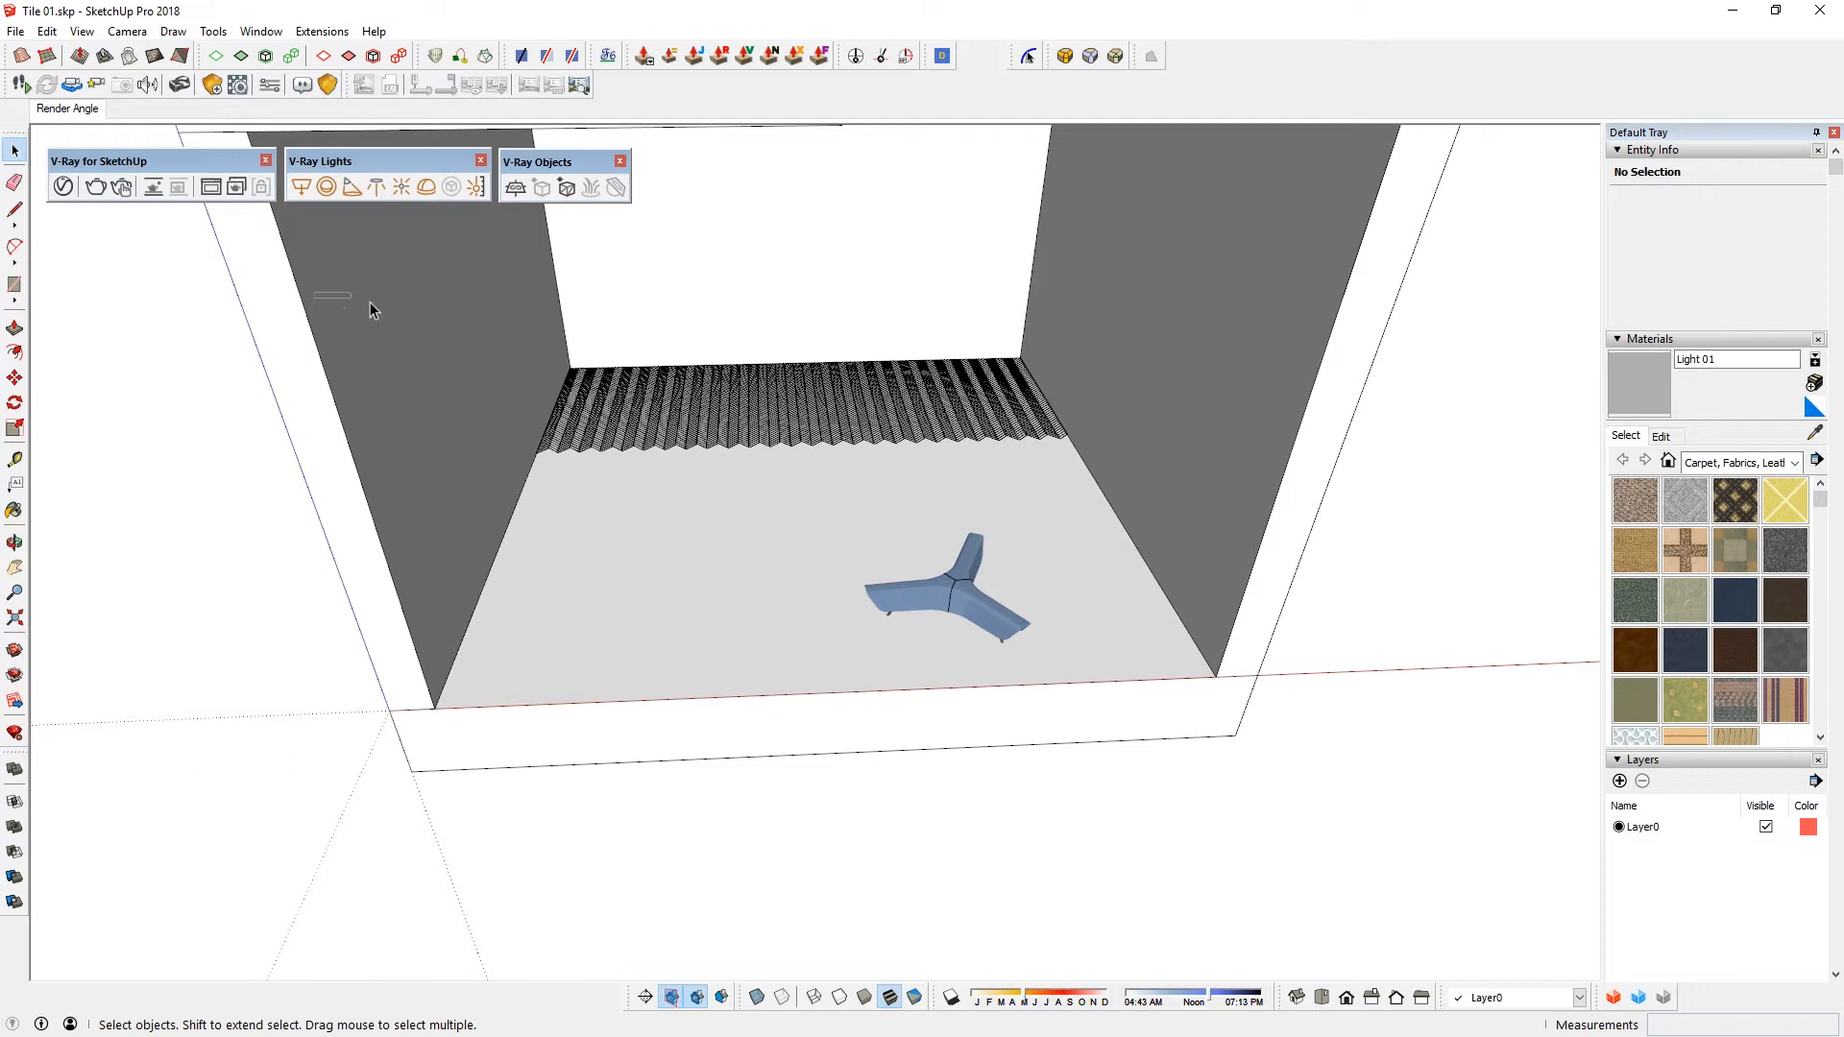
- Copy the chevron tile strip across the floor with a multiplier to array the rows
{"action": "left_click", "coordinate": [799, 405]}
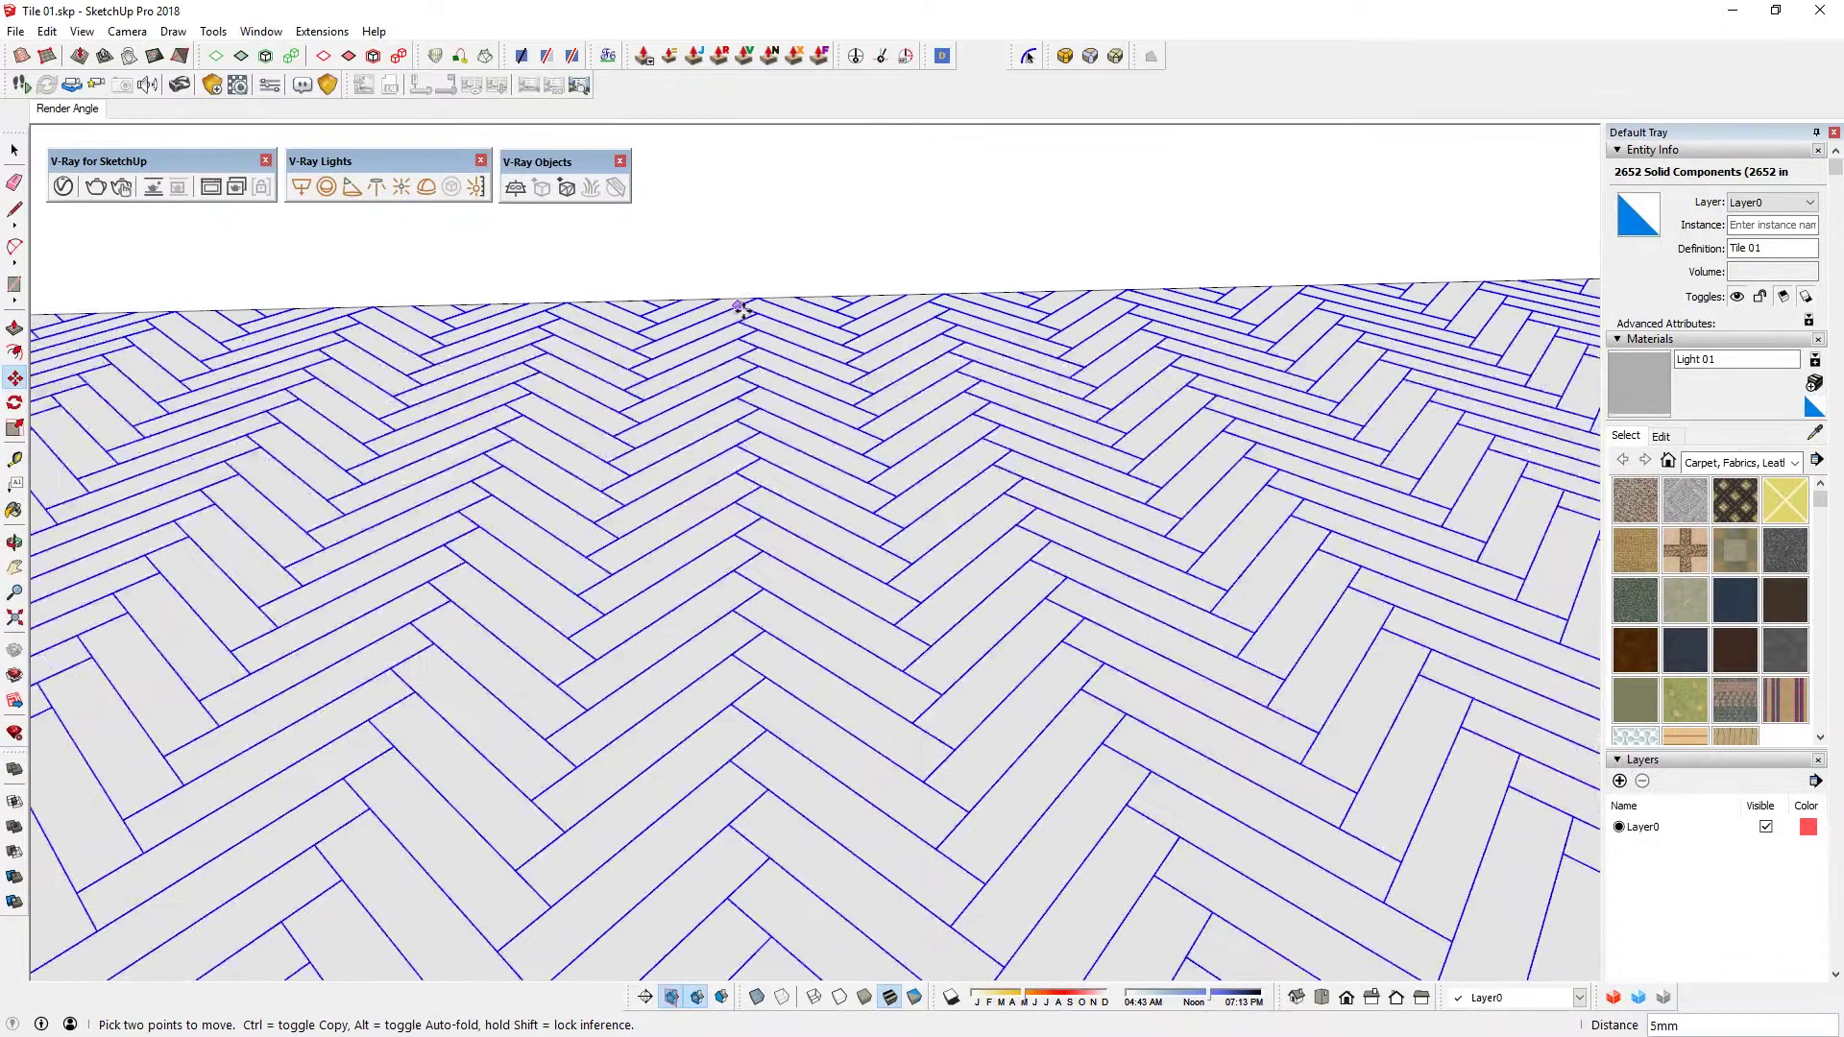
{"action": "key", "text": "k"}
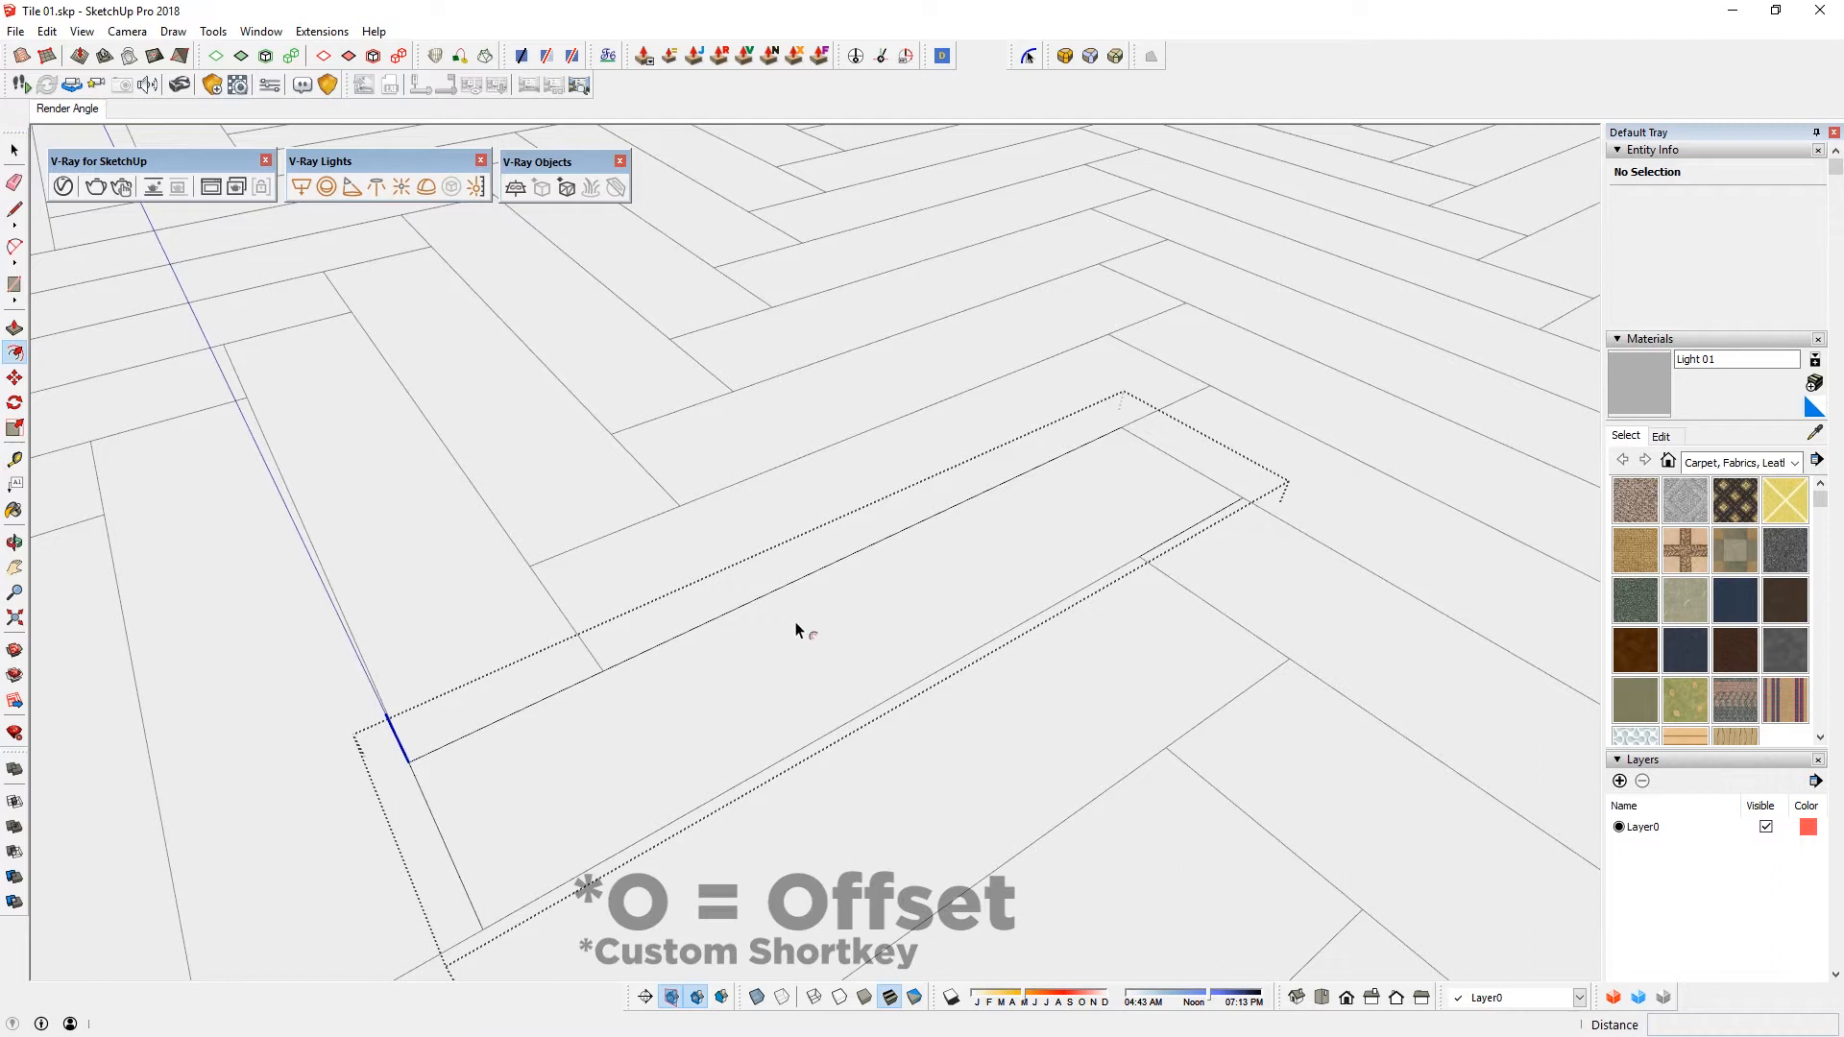
- Offset the Tile 01 top outline inward by 1 mm to form a thin border gap
{"action": "left_click", "coordinate": [214, 31]}
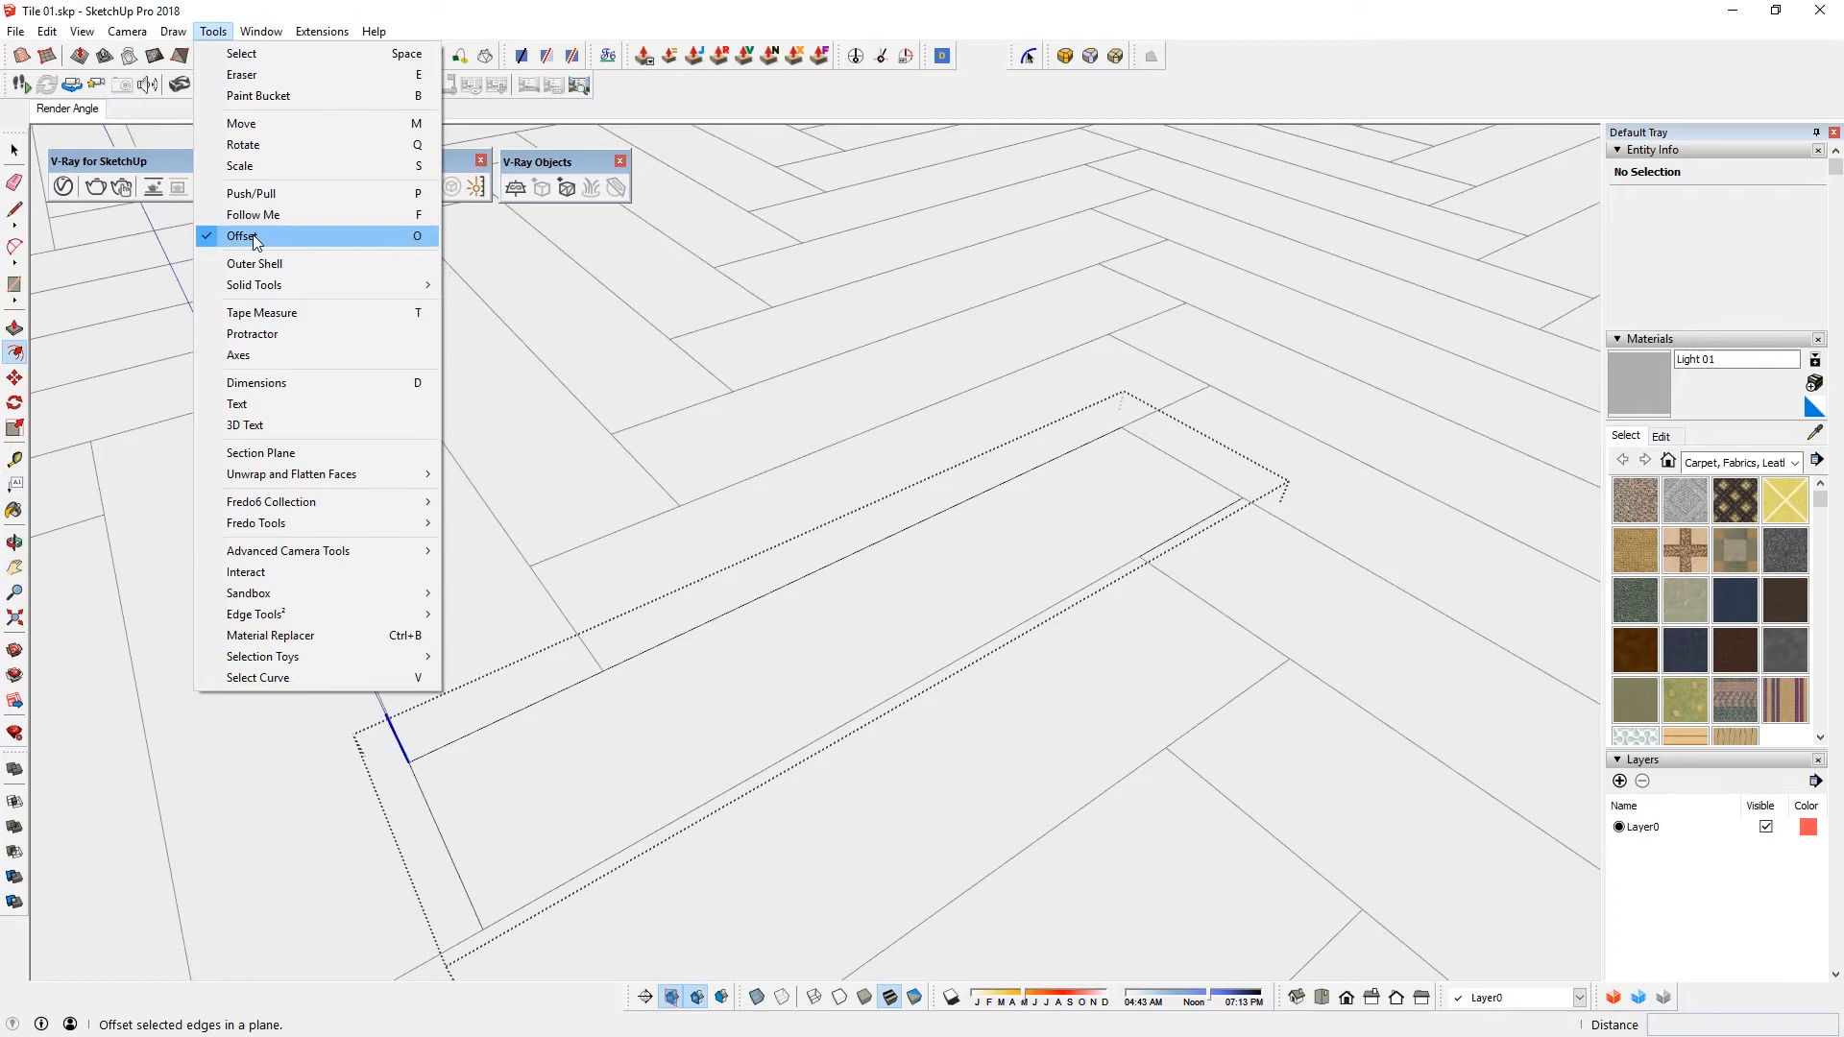
{"action": "left_click", "coordinate": [242, 235]}
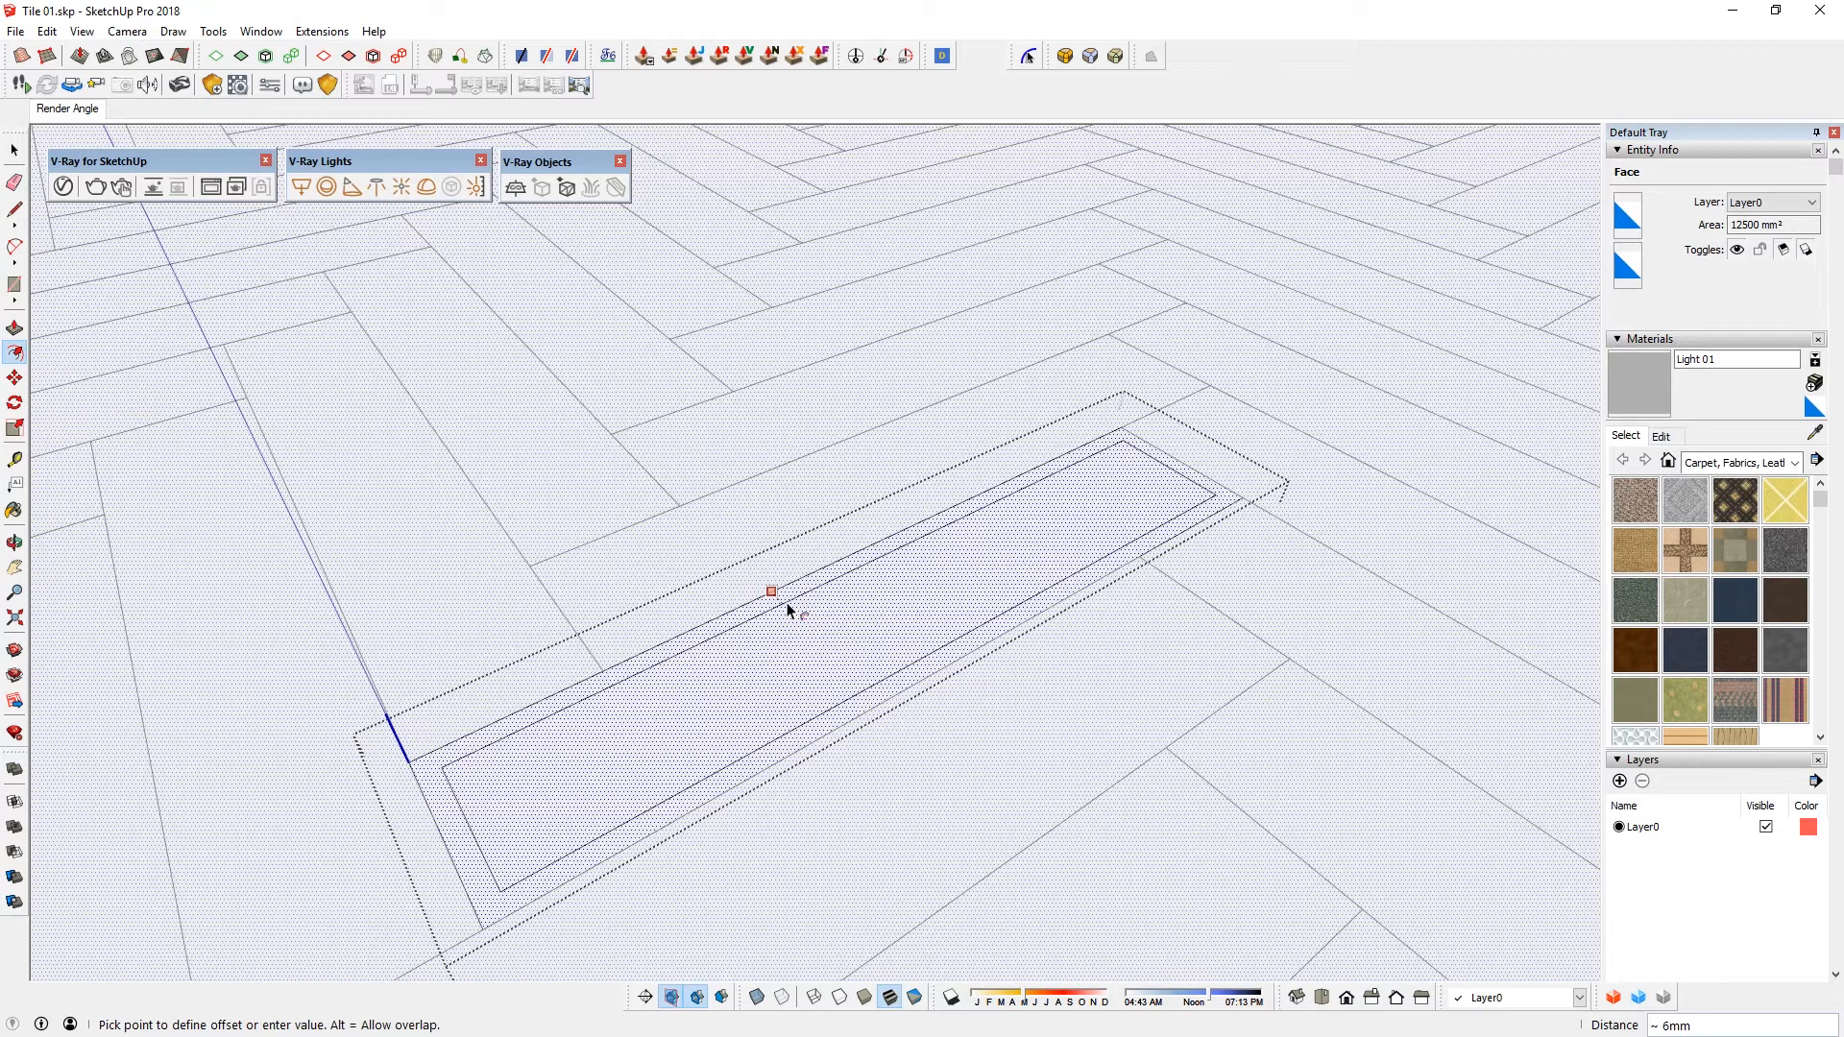
{"action": "left_click", "coordinate": [772, 590]}
{"action": "type", "text": "1"}
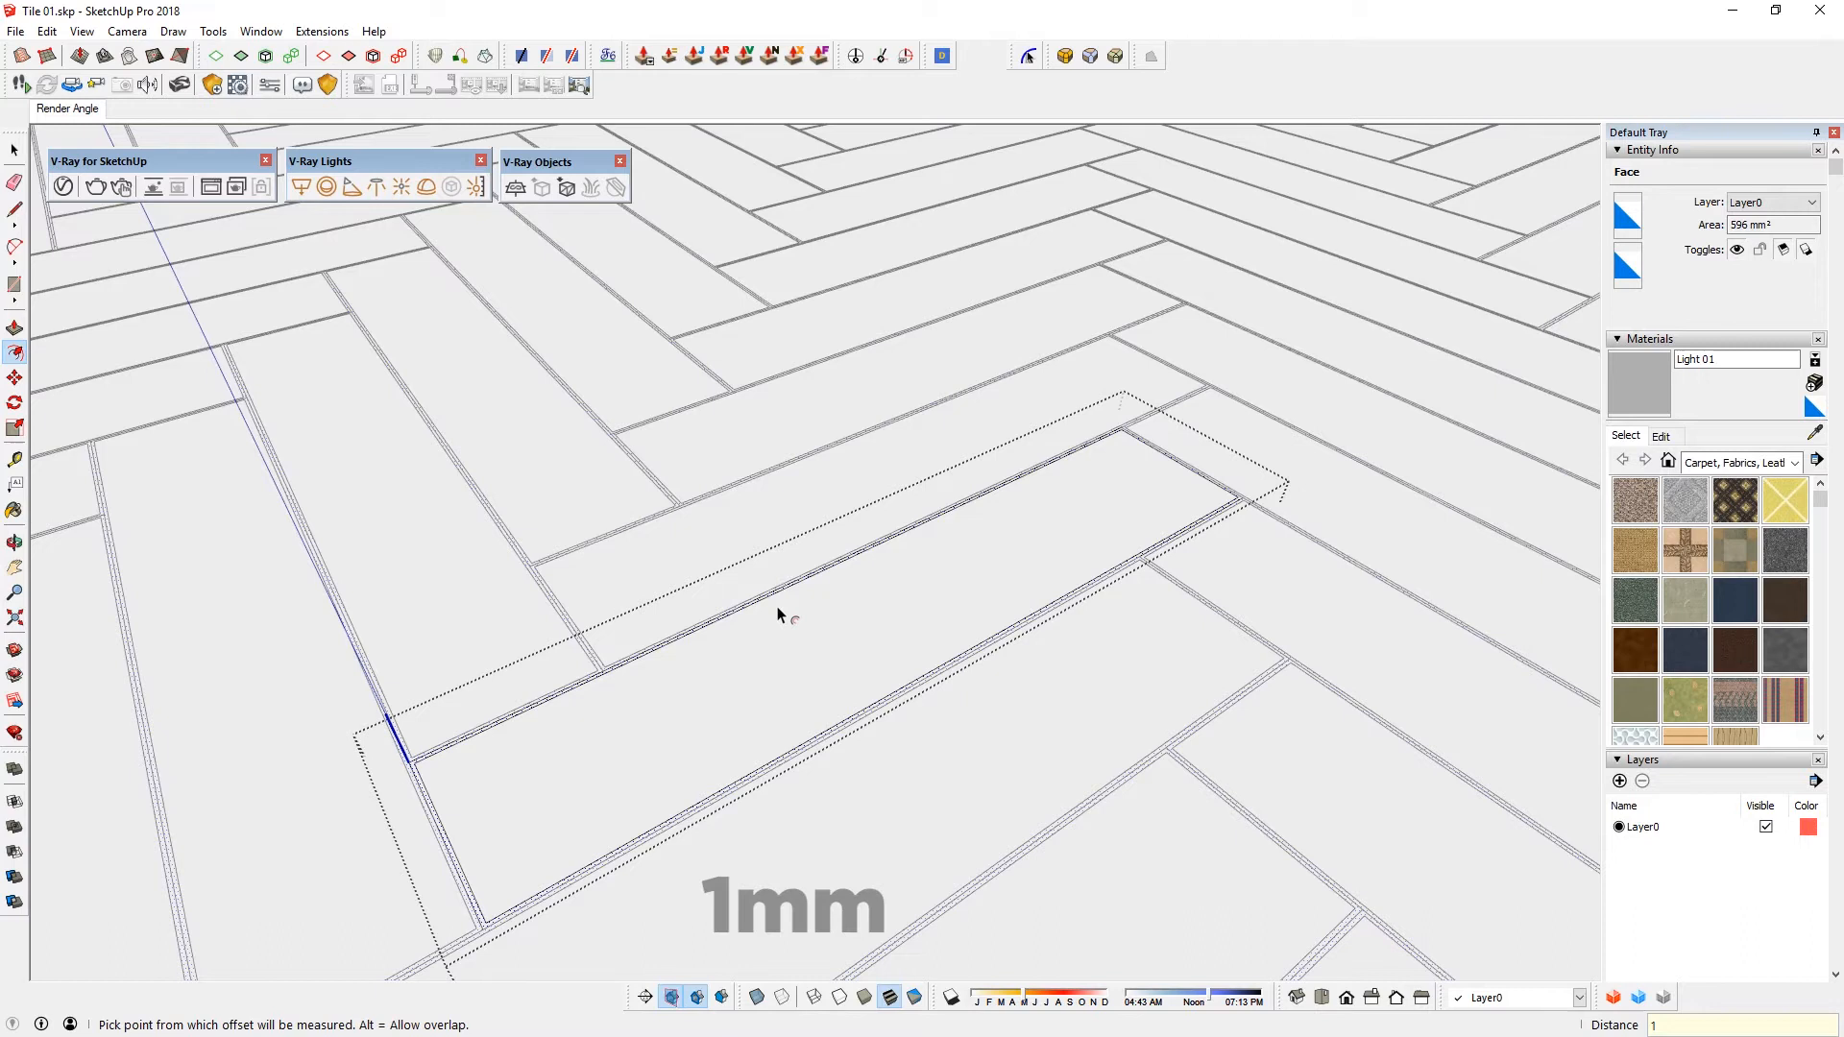
{"action": "key", "text": "p"}
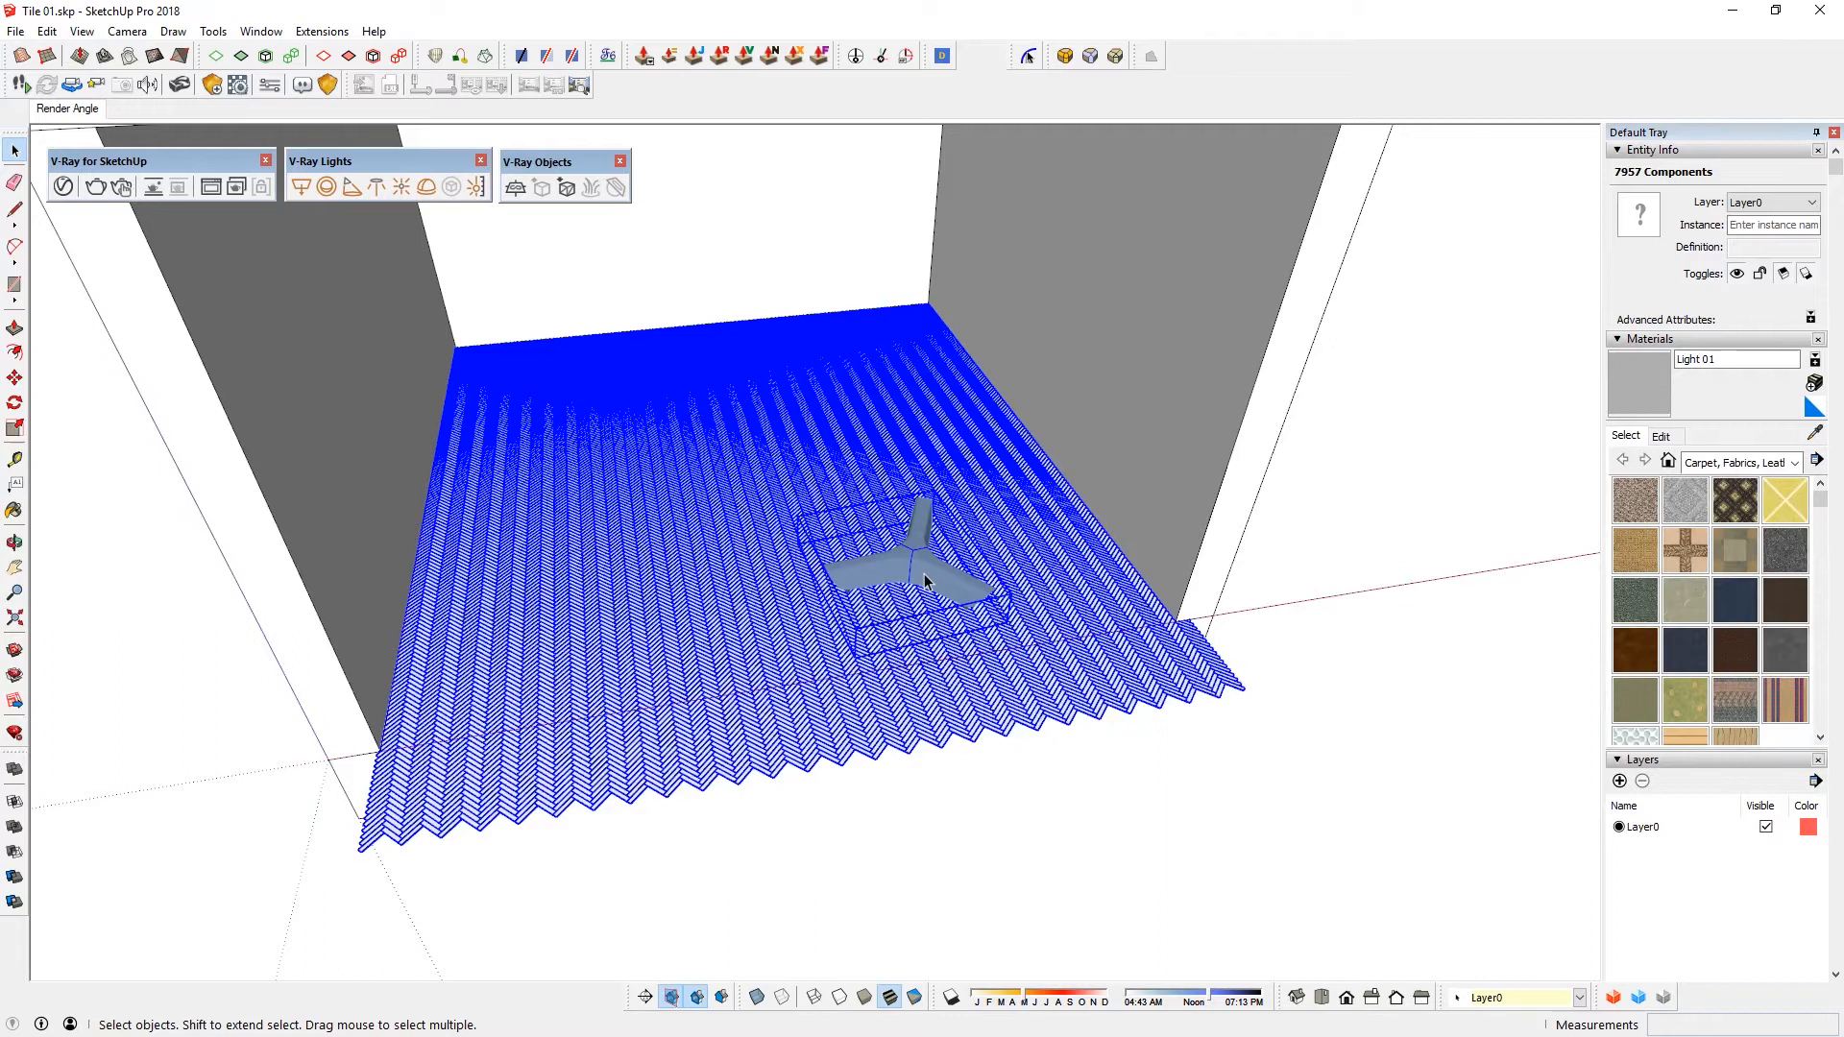
- Choose a context-menu operation for the 7956 selected floor tiles
{"action": "right_click", "coordinate": [925, 582]}
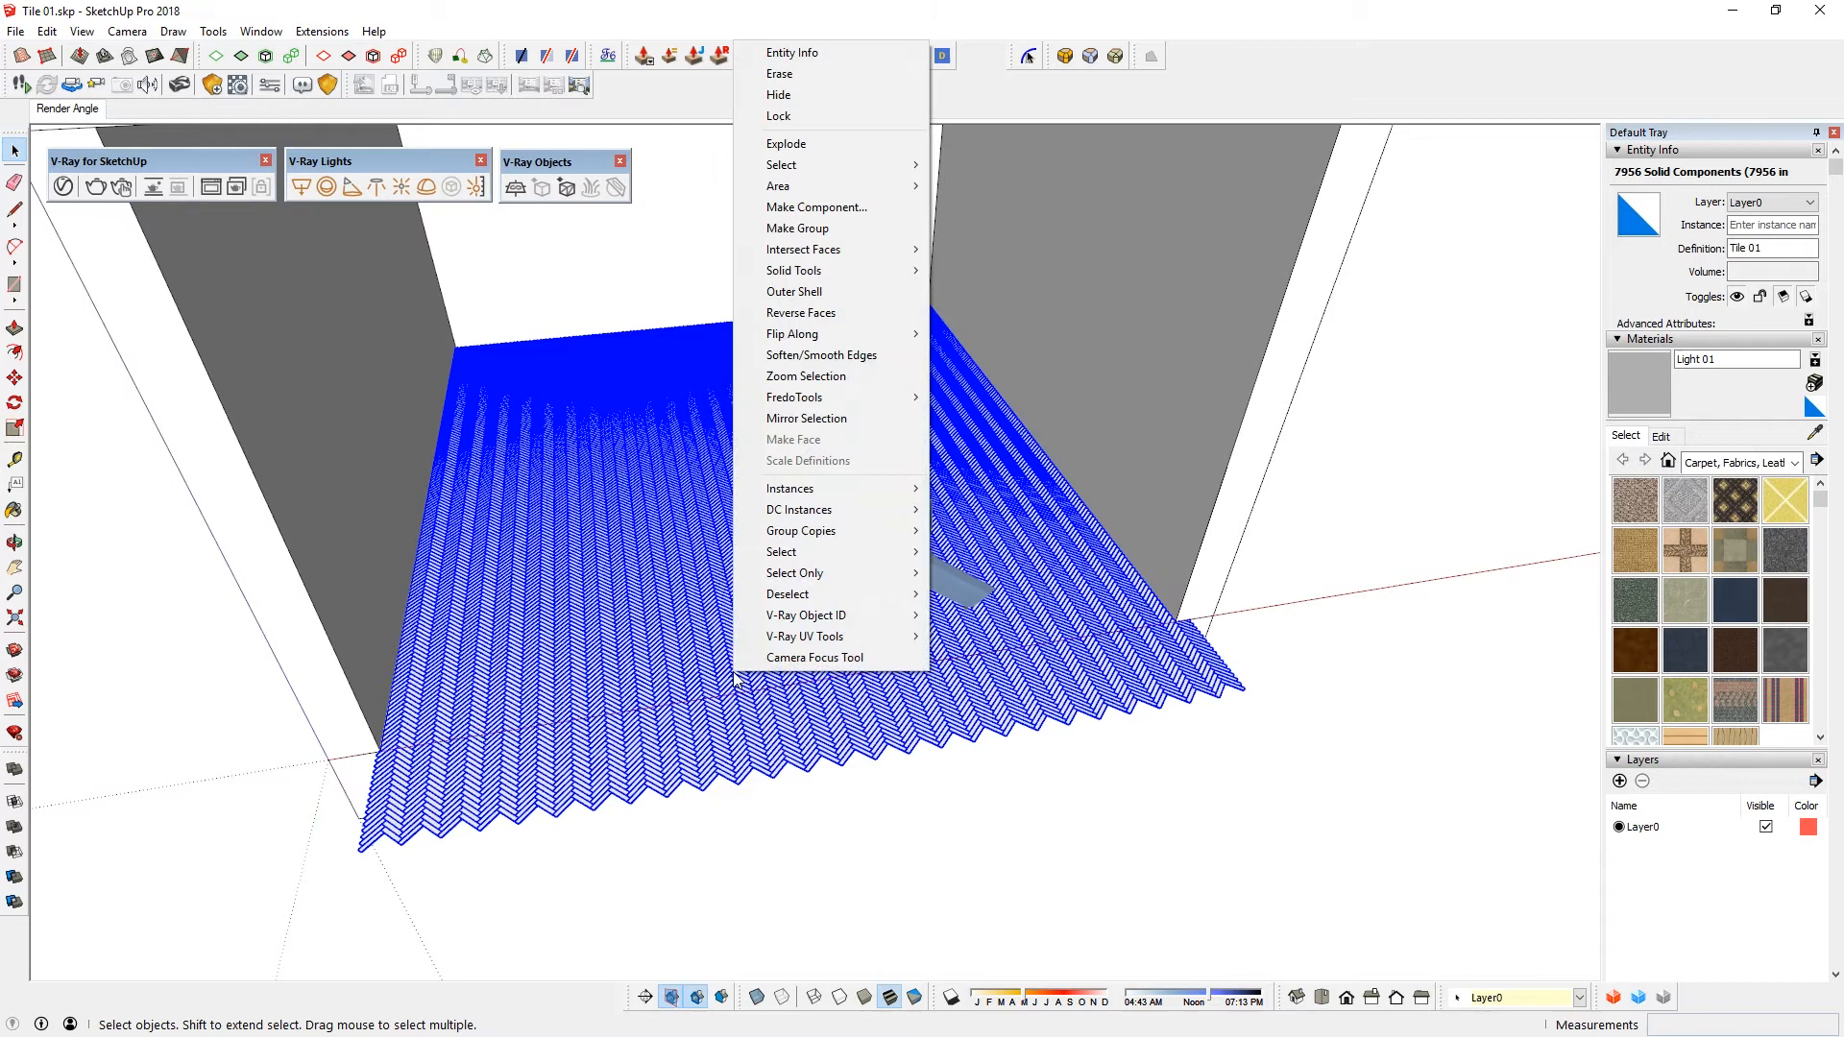
{"action": "left_click", "coordinate": [796, 228]}
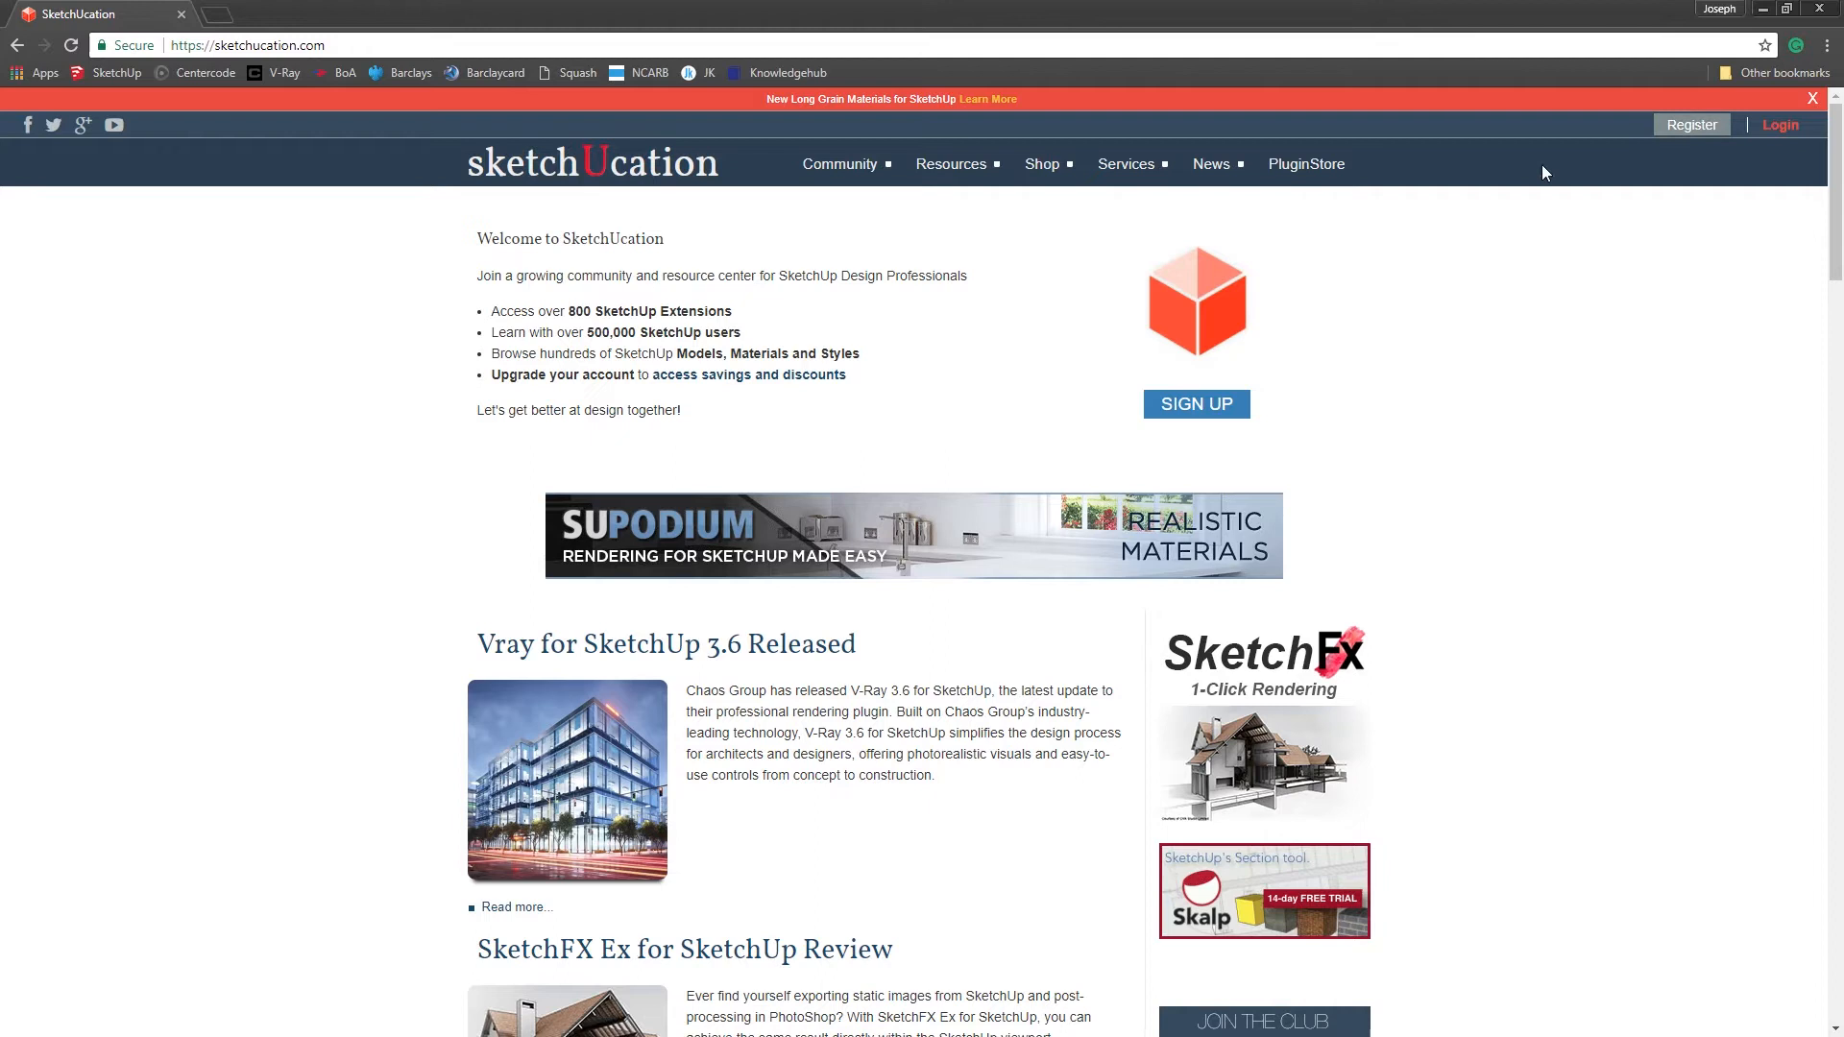
- Browse the SketchUcation site navigation for SketchUp plugins
{"action": "left_click", "coordinate": [1306, 163]}
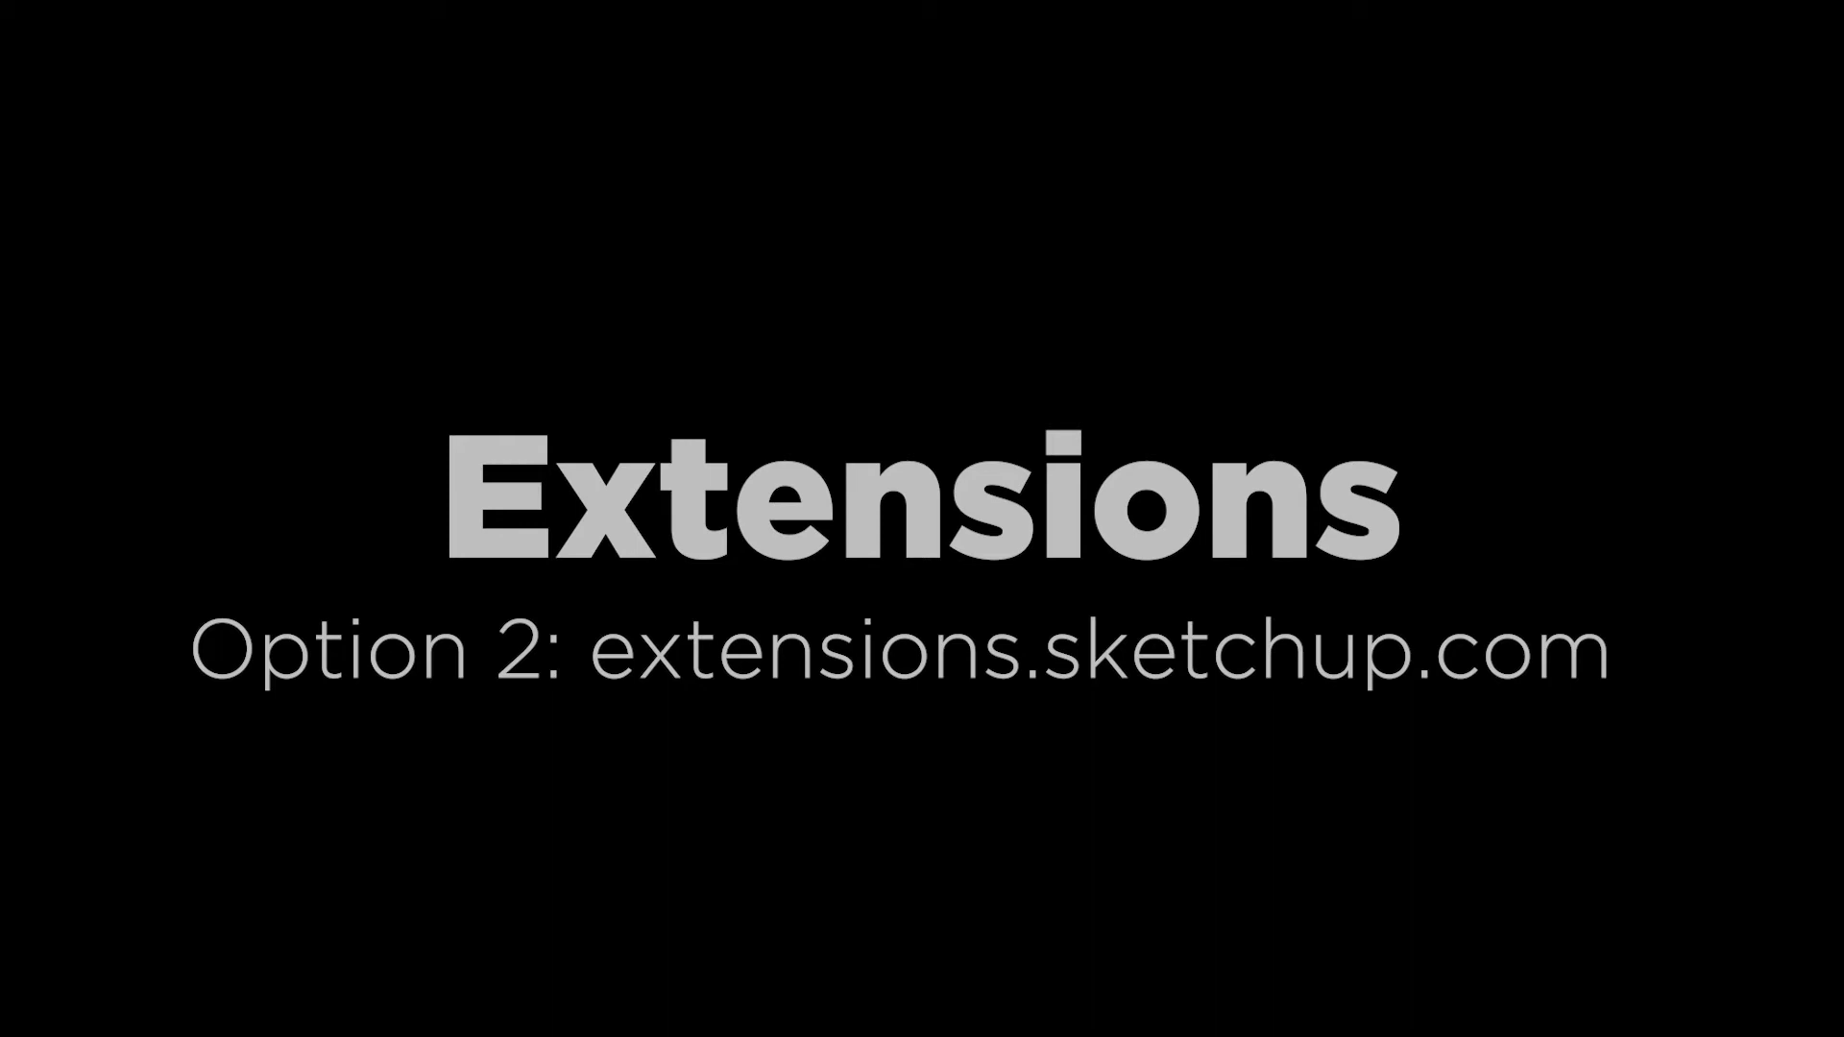
- Install Eneroth Random Selection from the Extension Warehouse and close the warehouse window
{"action": "left_click", "coordinate": [259, 32]}
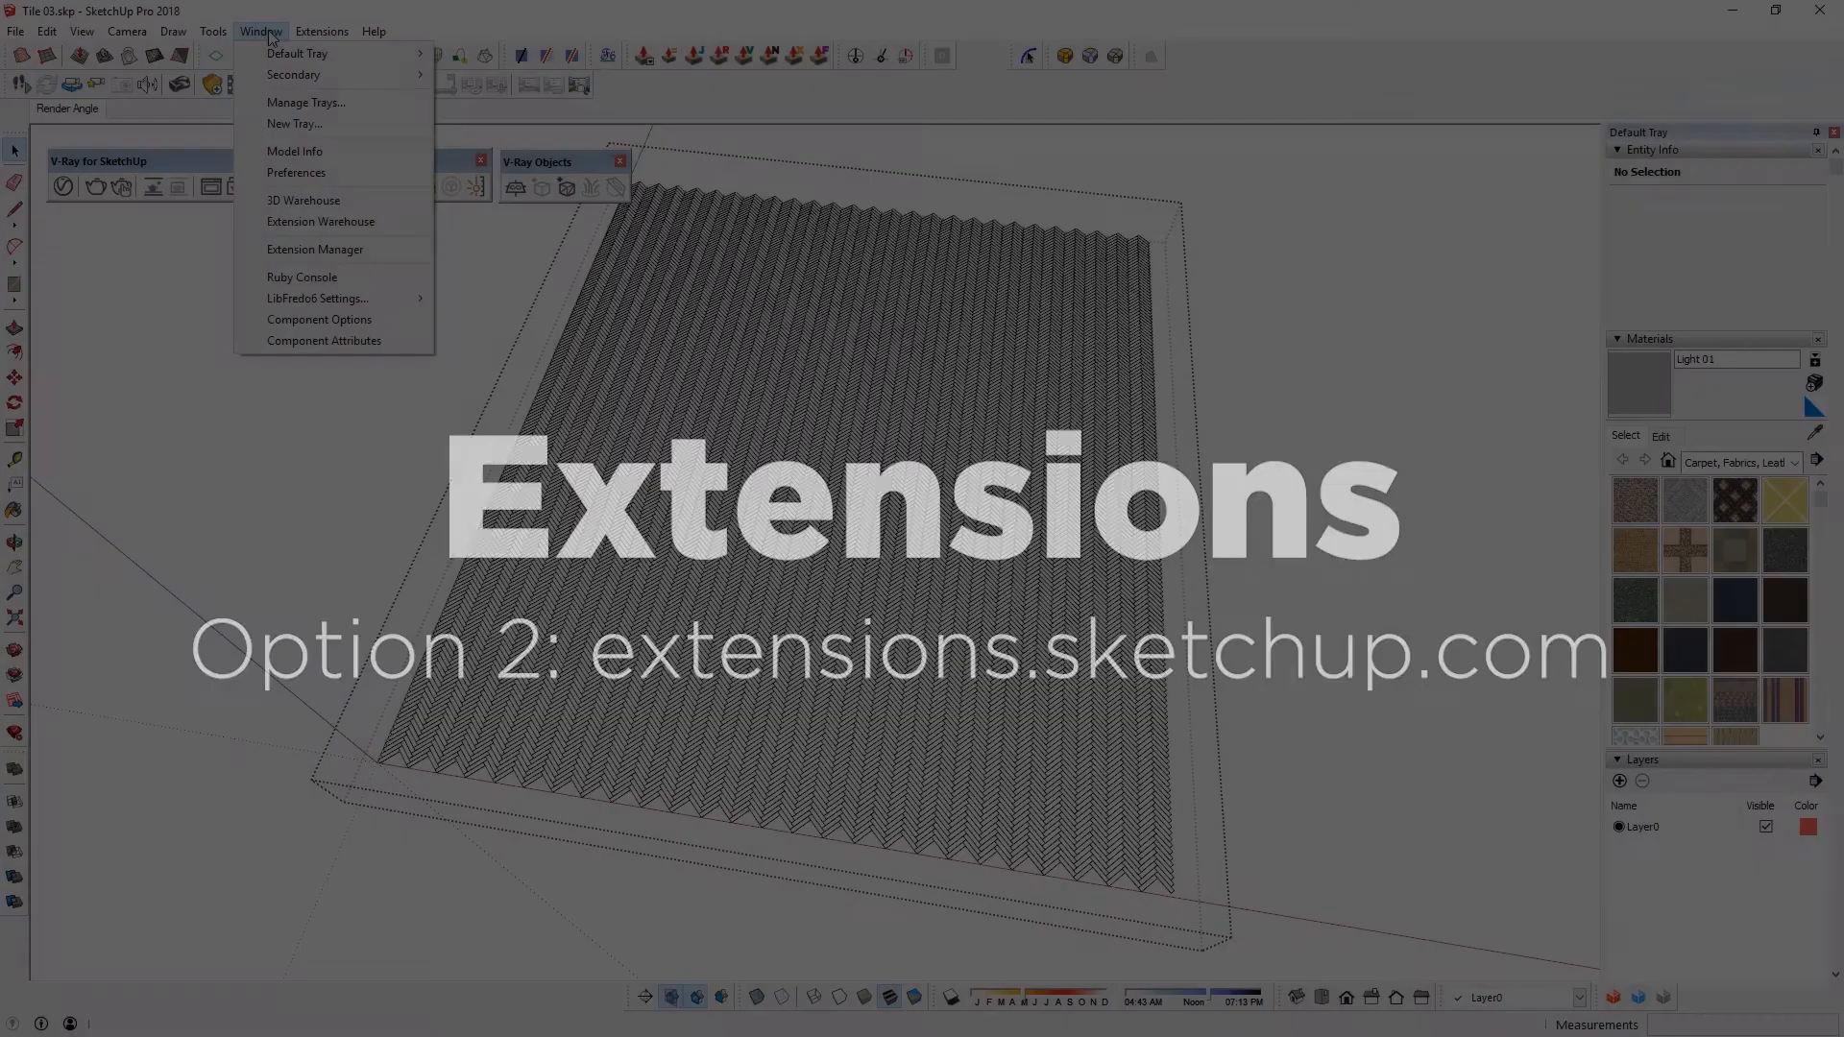
{"action": "left_click", "coordinate": [321, 221]}
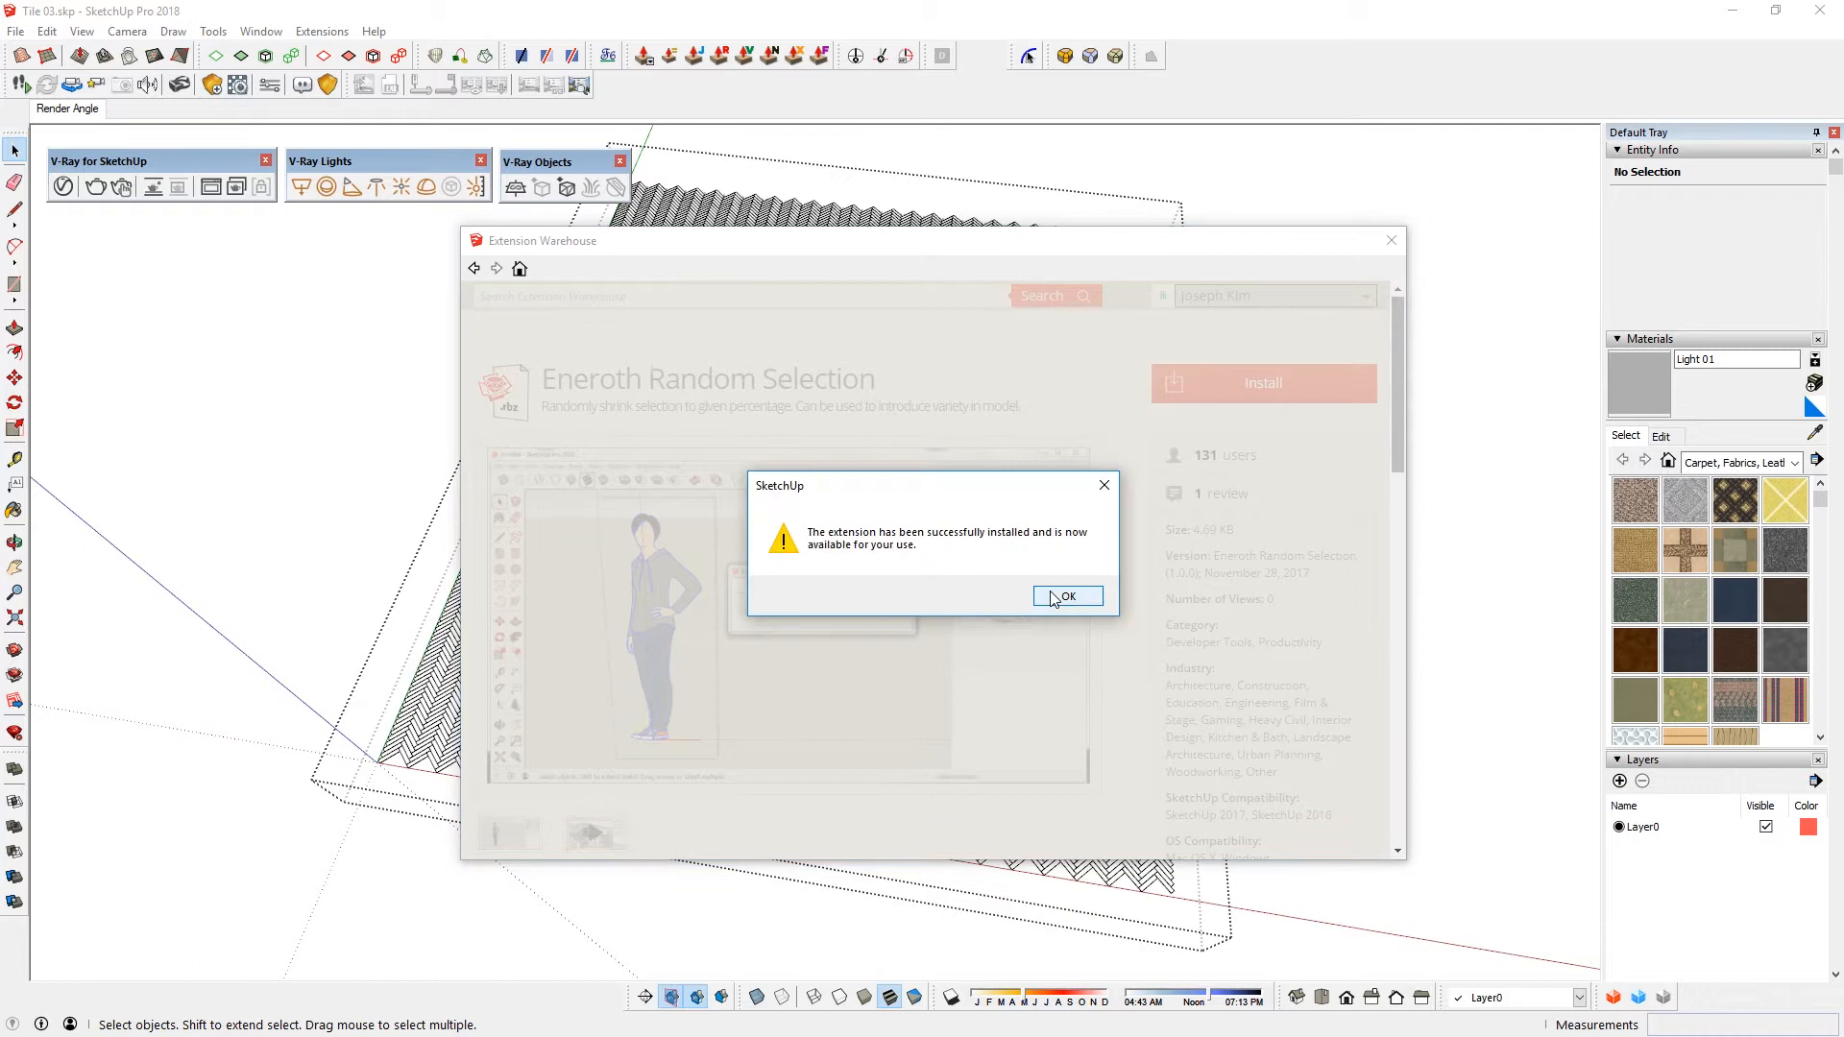
{"action": "left_click", "coordinate": [1066, 595]}
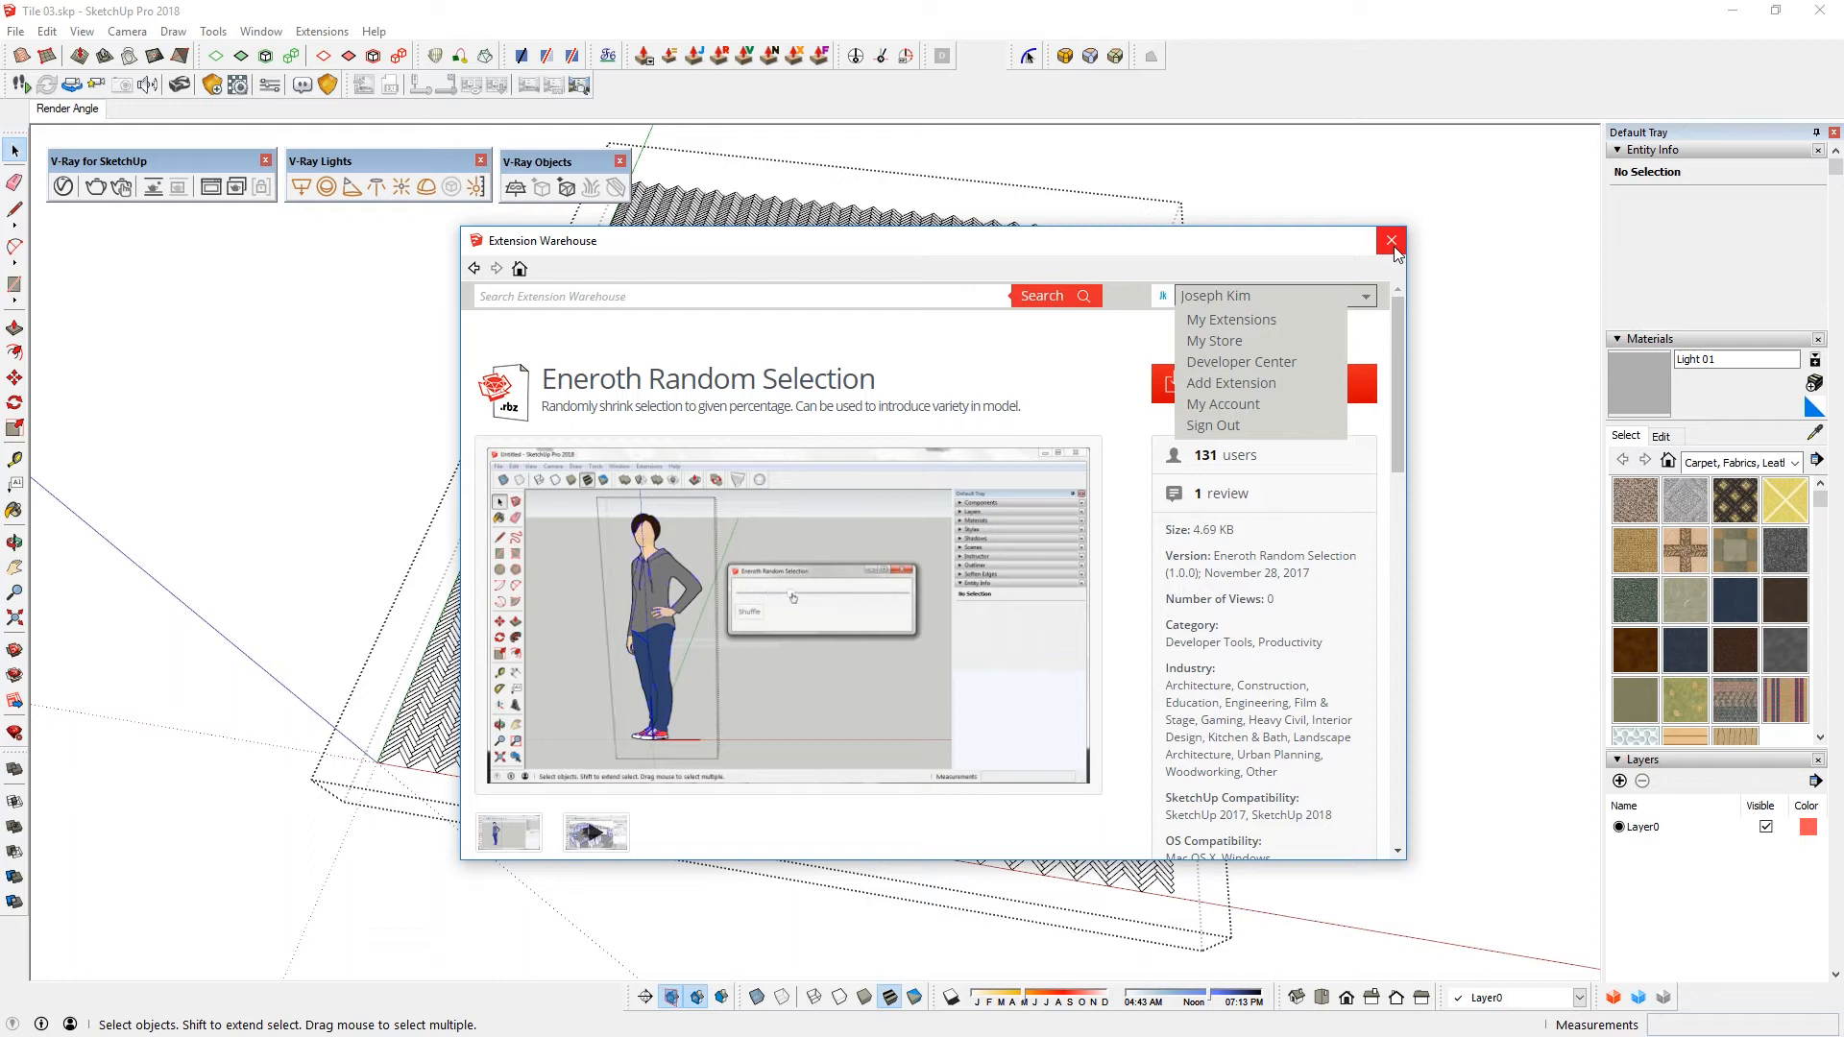
{"action": "left_click", "coordinate": [321, 30]}
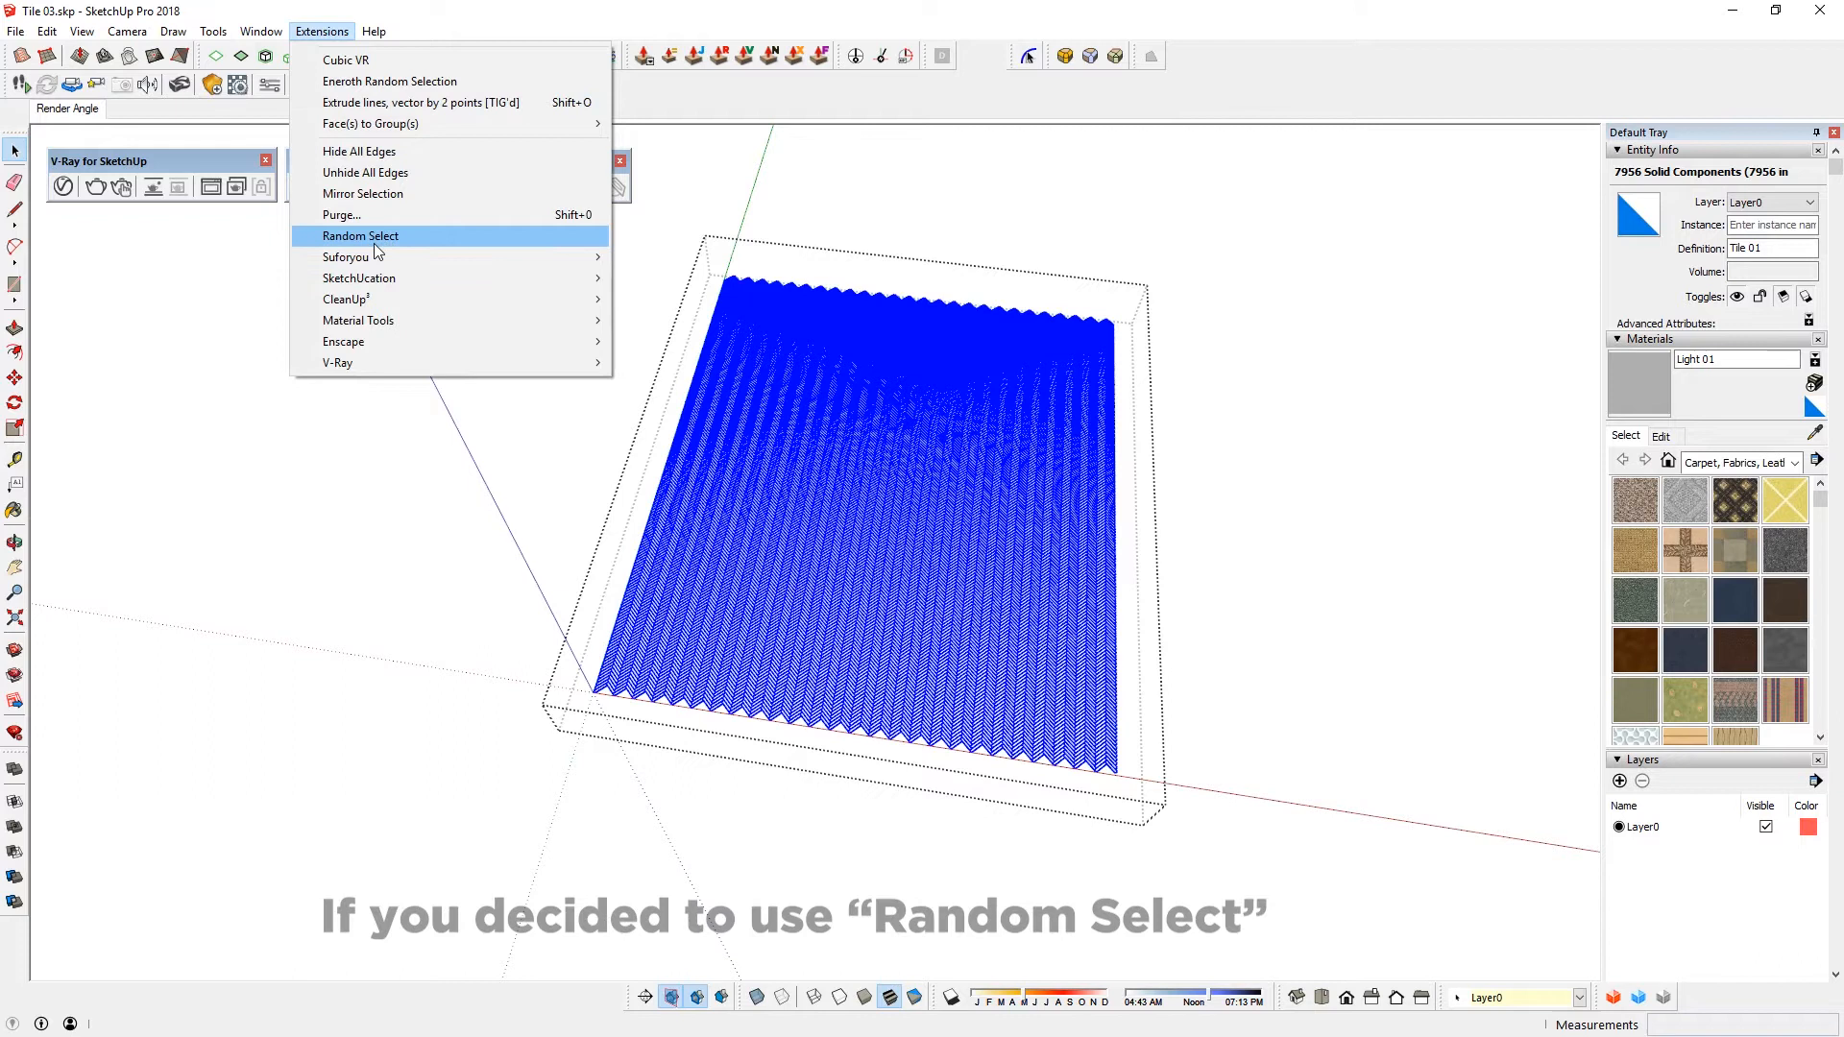
- Run Random Select on the tiles, keeping 10.0 percent selected
{"action": "left_click", "coordinate": [361, 234]}
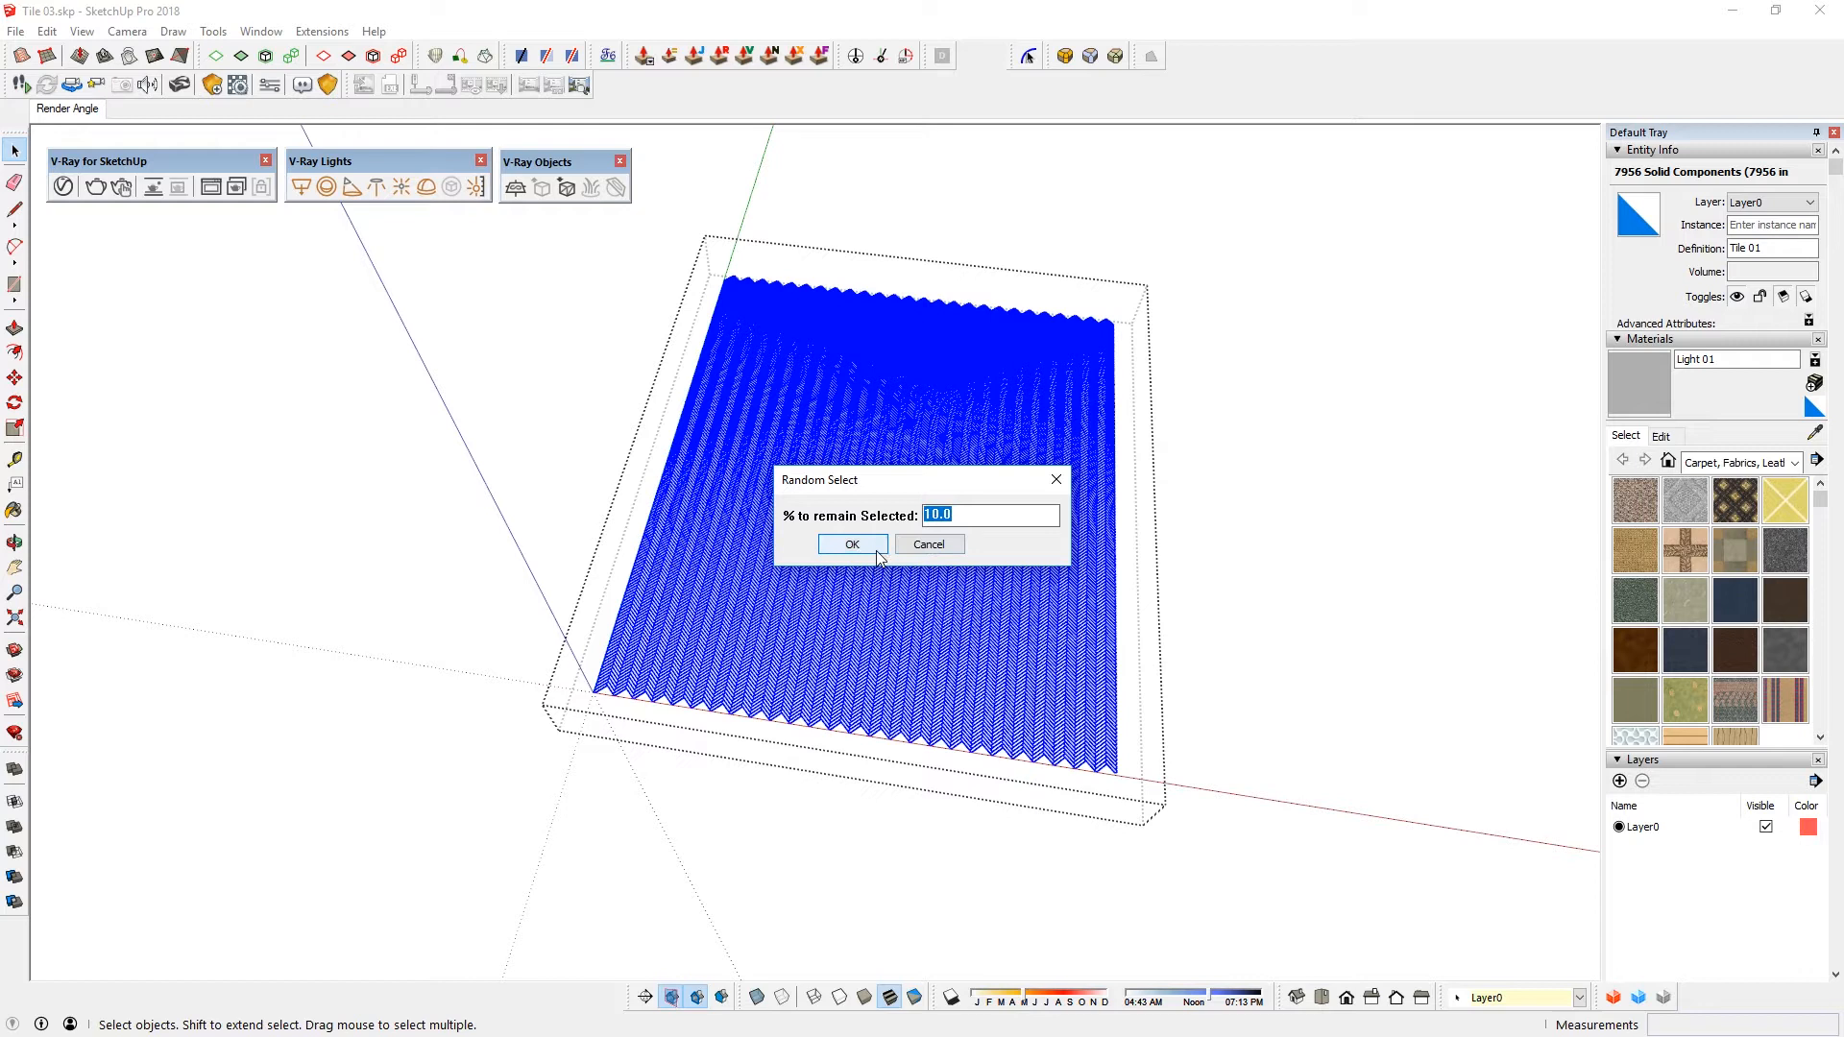
{"action": "left_click", "coordinate": [850, 544]}
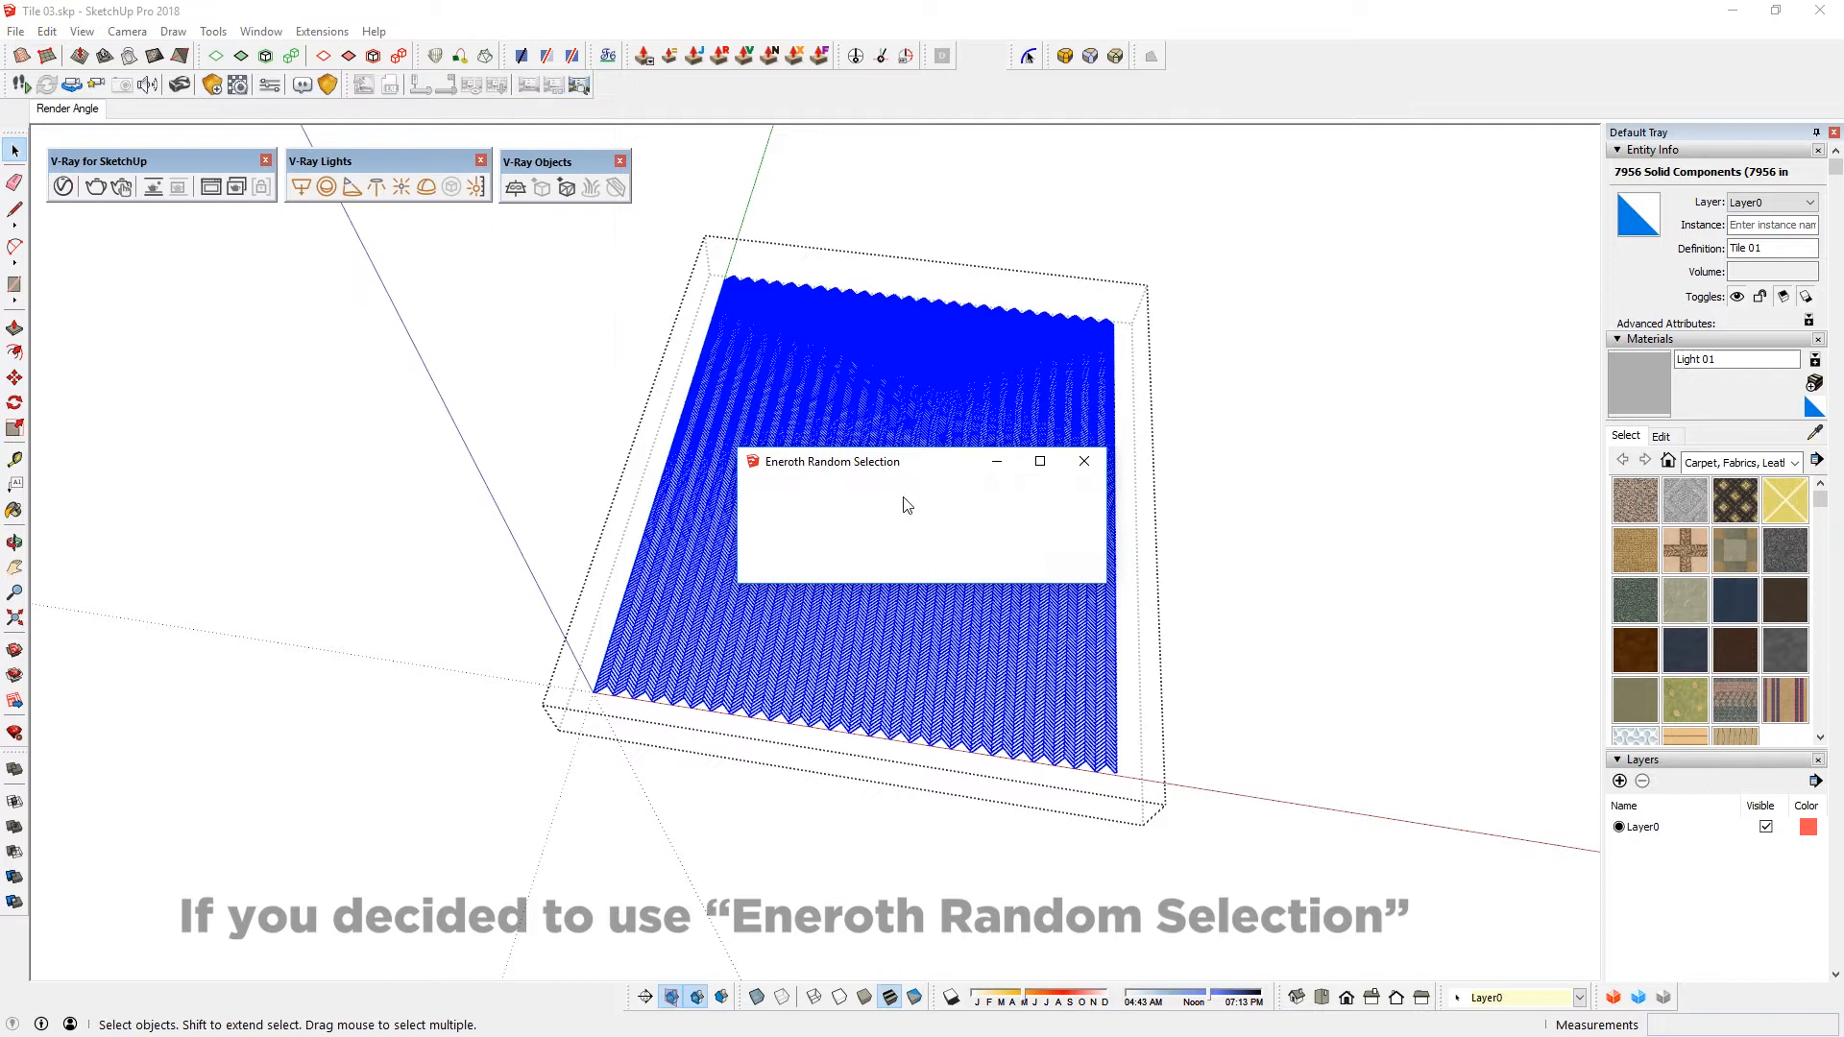